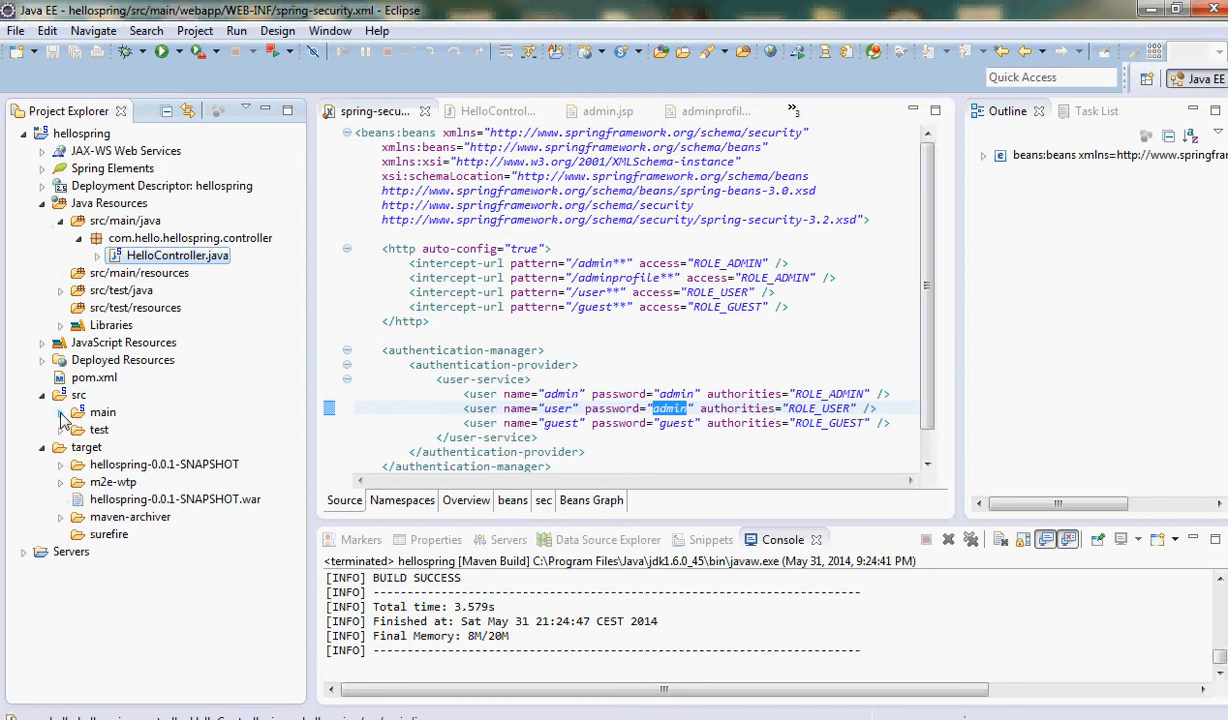
# - Expand src/main and webapp in Project Explorer to reveal the WEB-INF config files
pyautogui.click(80, 412)
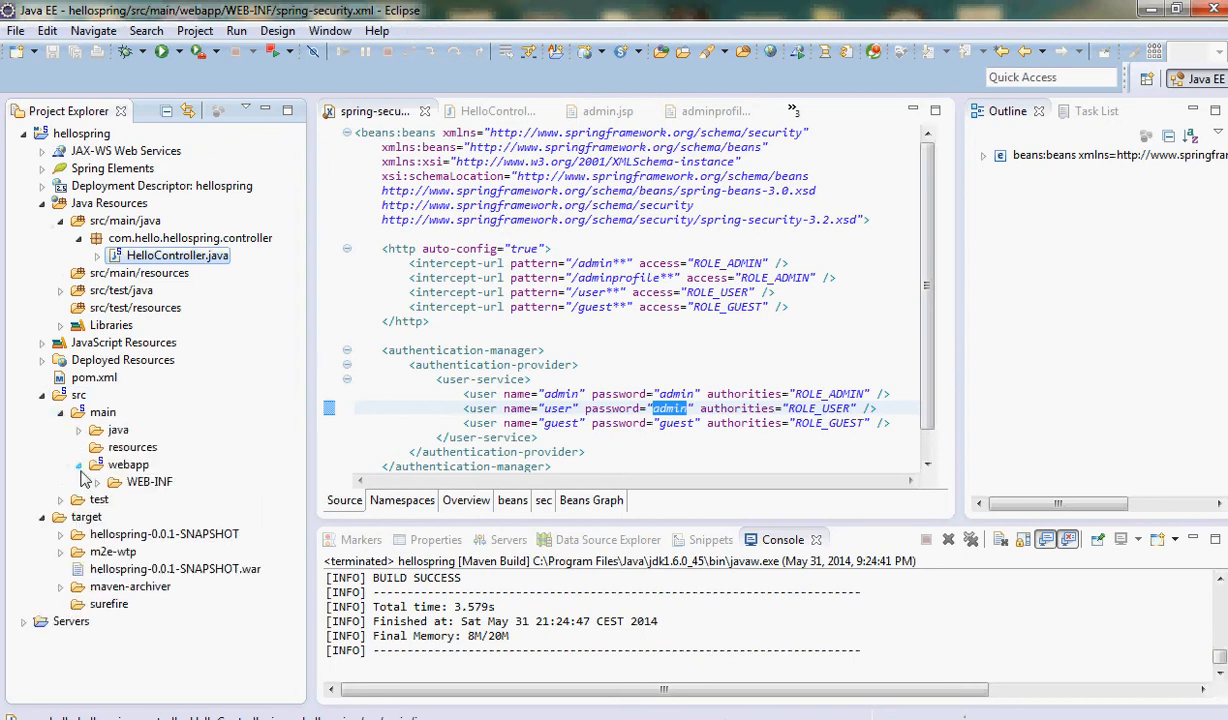
pyautogui.click(96, 480)
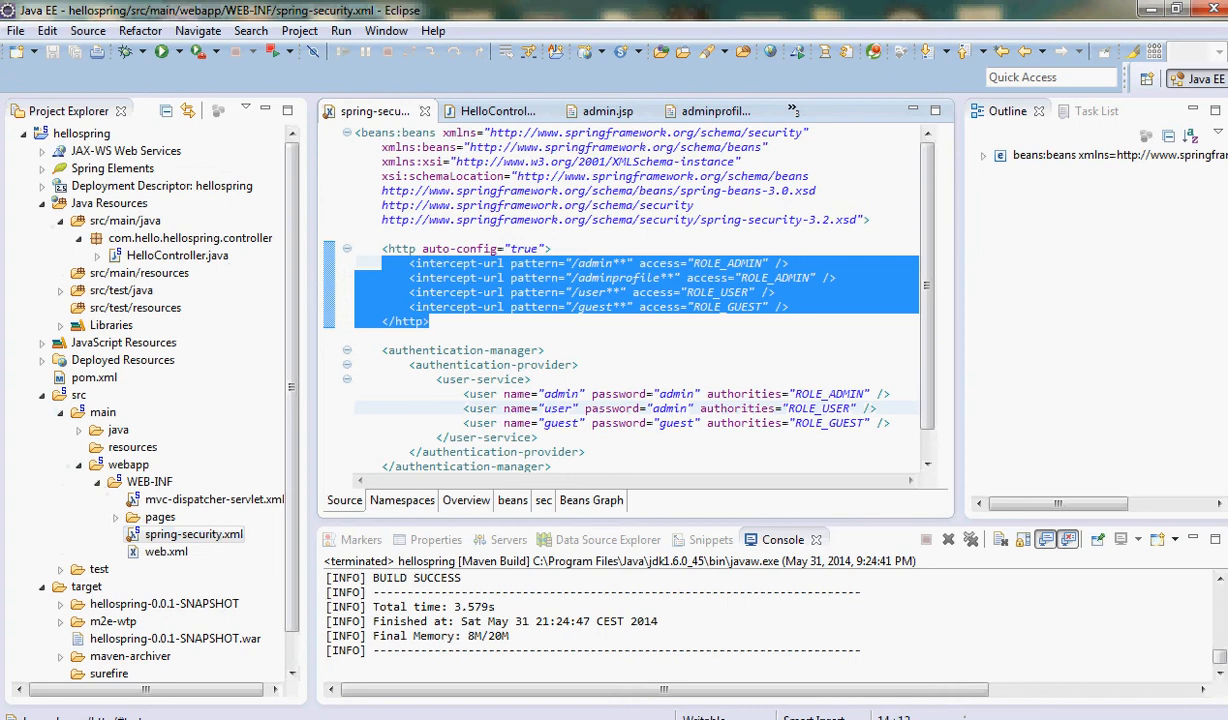
pyautogui.moveTo(822, 318)
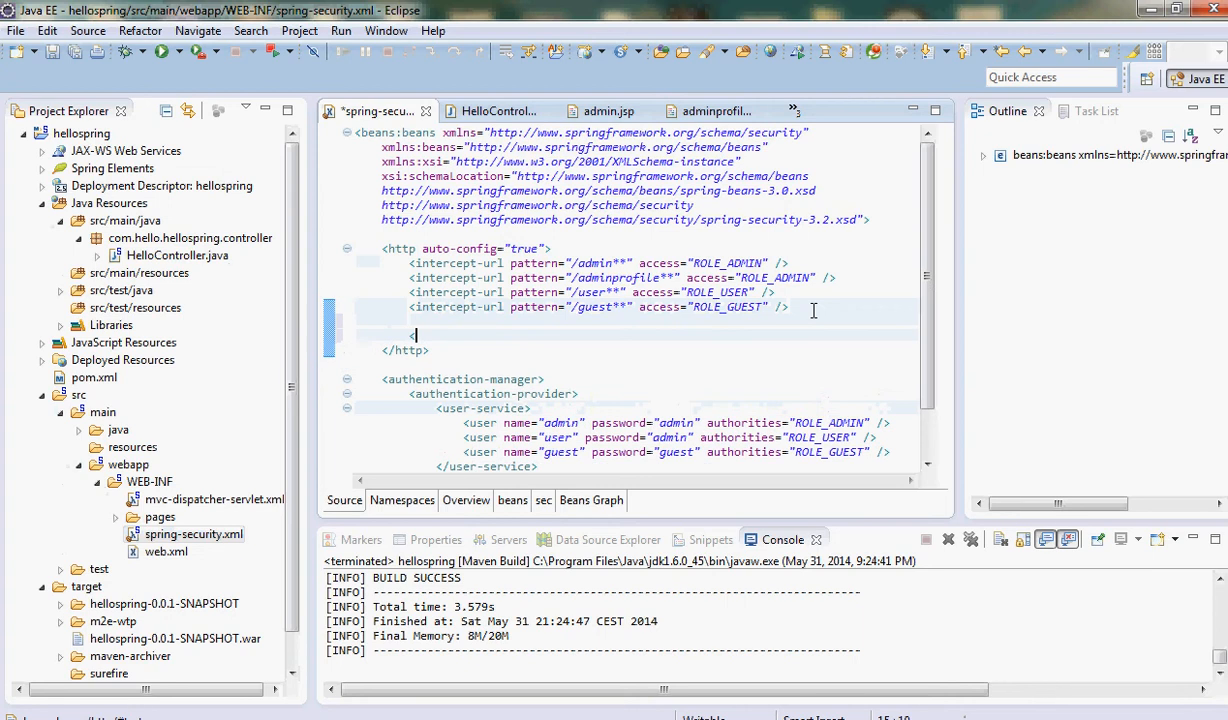
# - Add a form-login element with login-page="/login" inside the http block of spring-security.xml
pyautogui.write('<form-login/>')
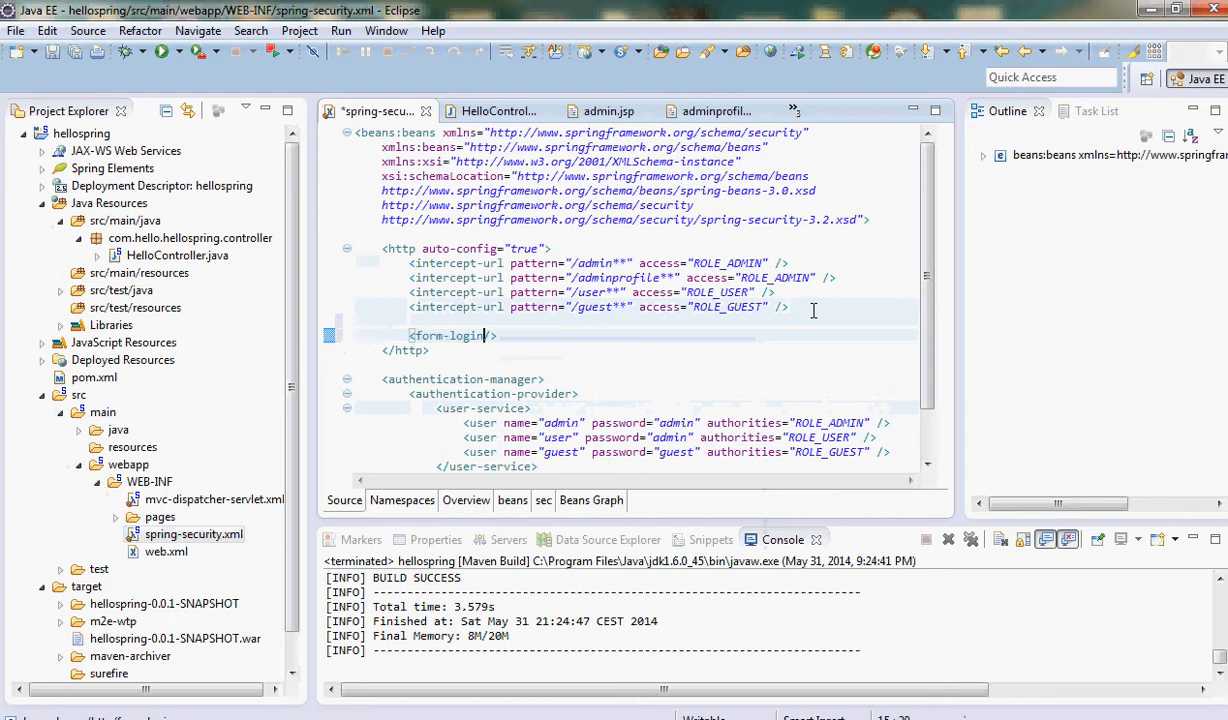
pyautogui.write('login-page="')
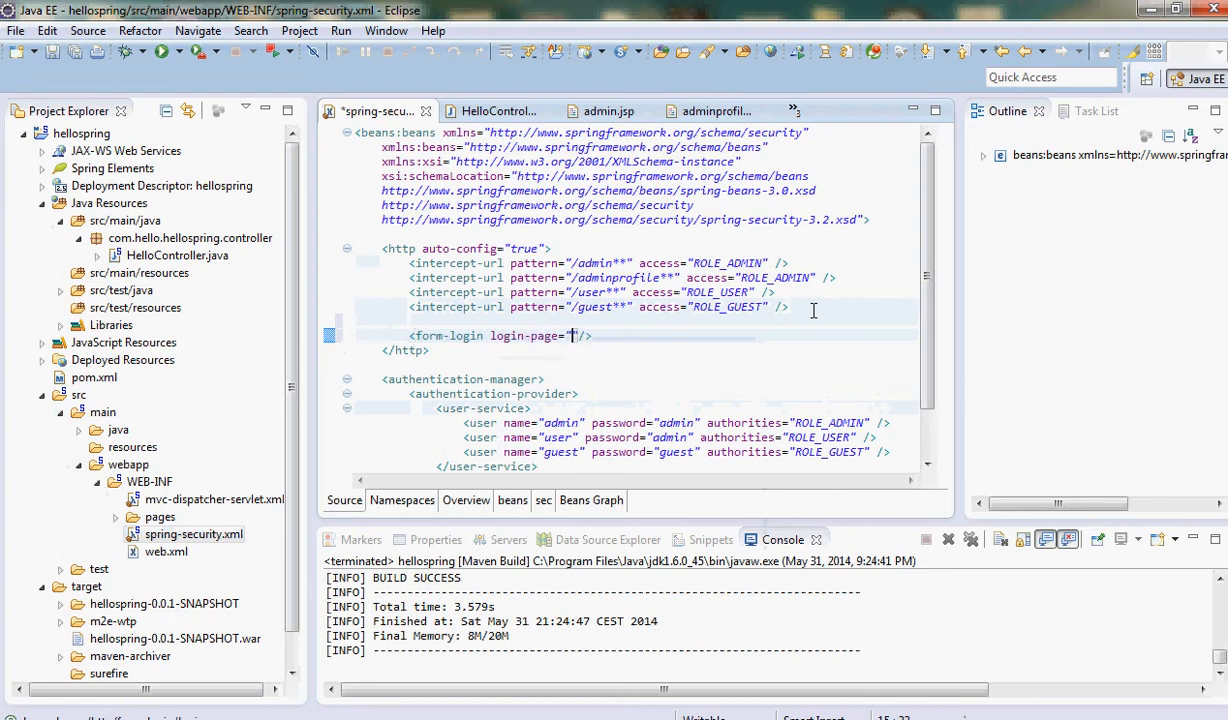
pyautogui.write('/login')
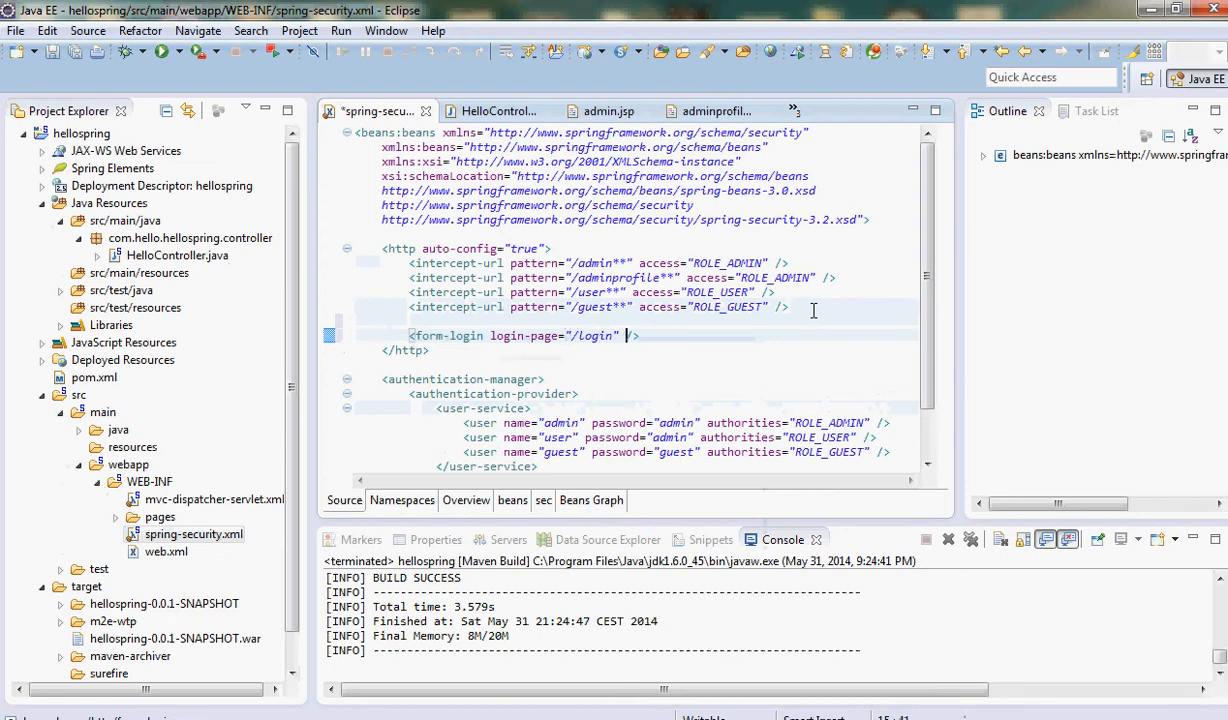
pyautogui.write('default-target-url=""')
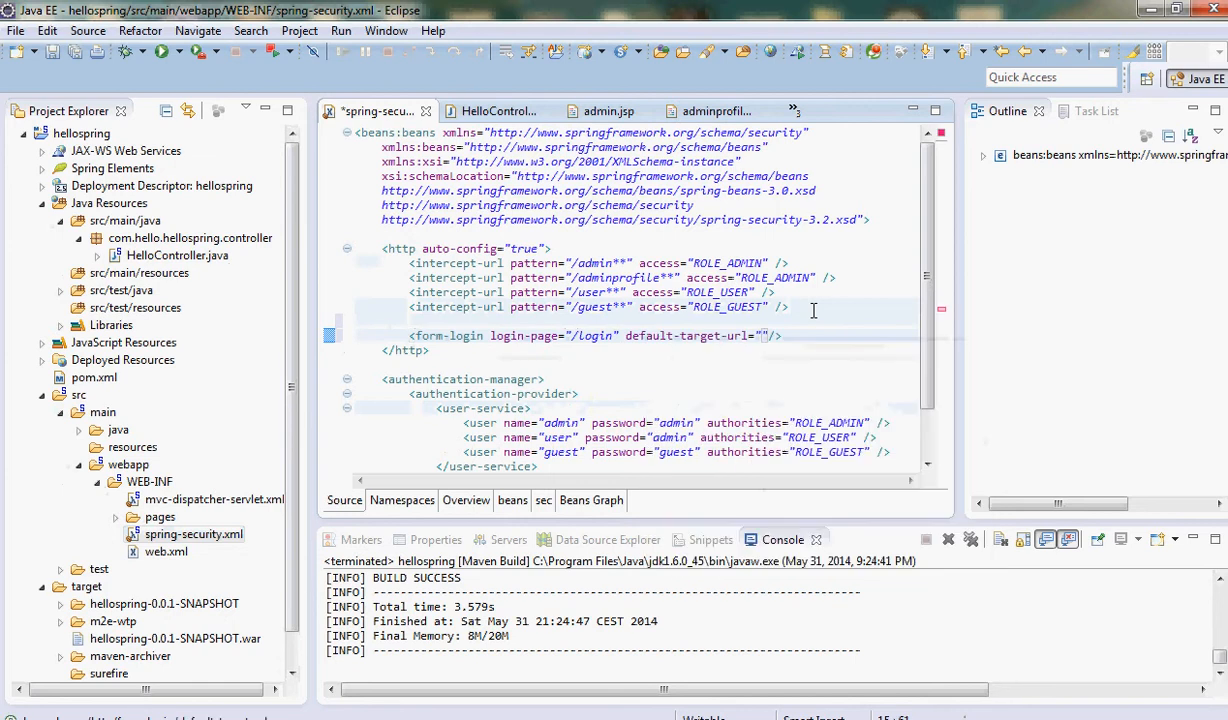
pyautogui.write('login')
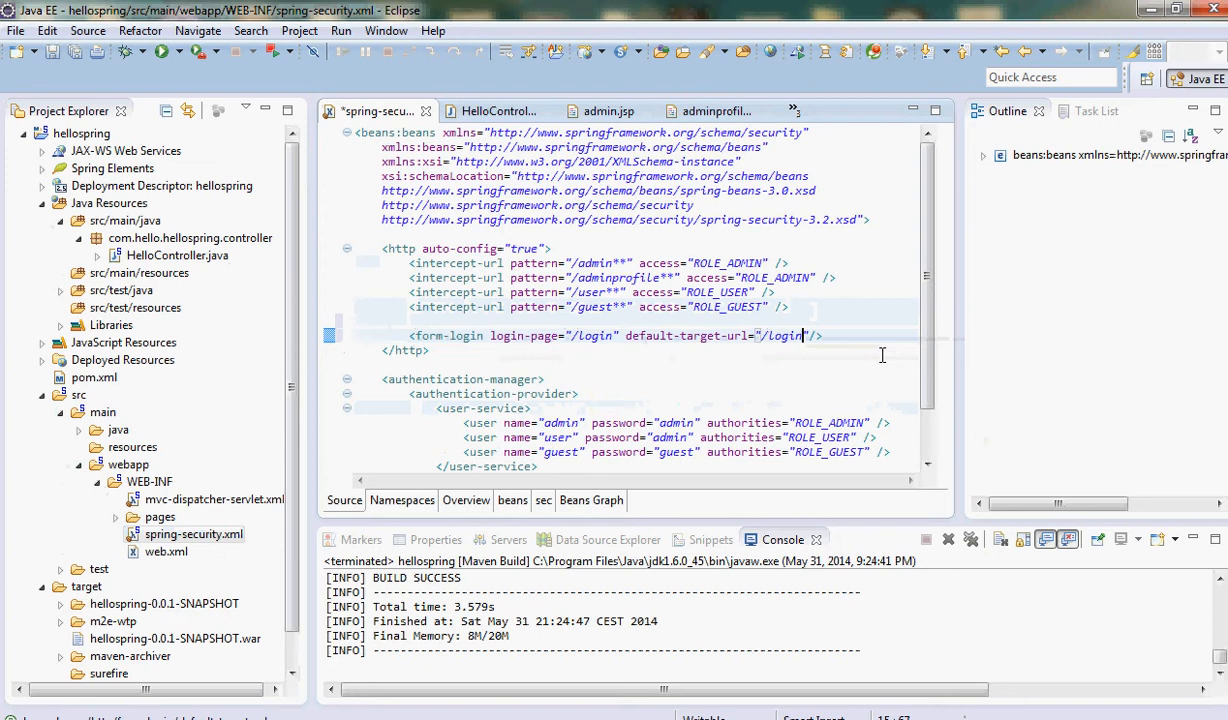
pyautogui.moveTo(882, 356)
pyautogui.write('w')
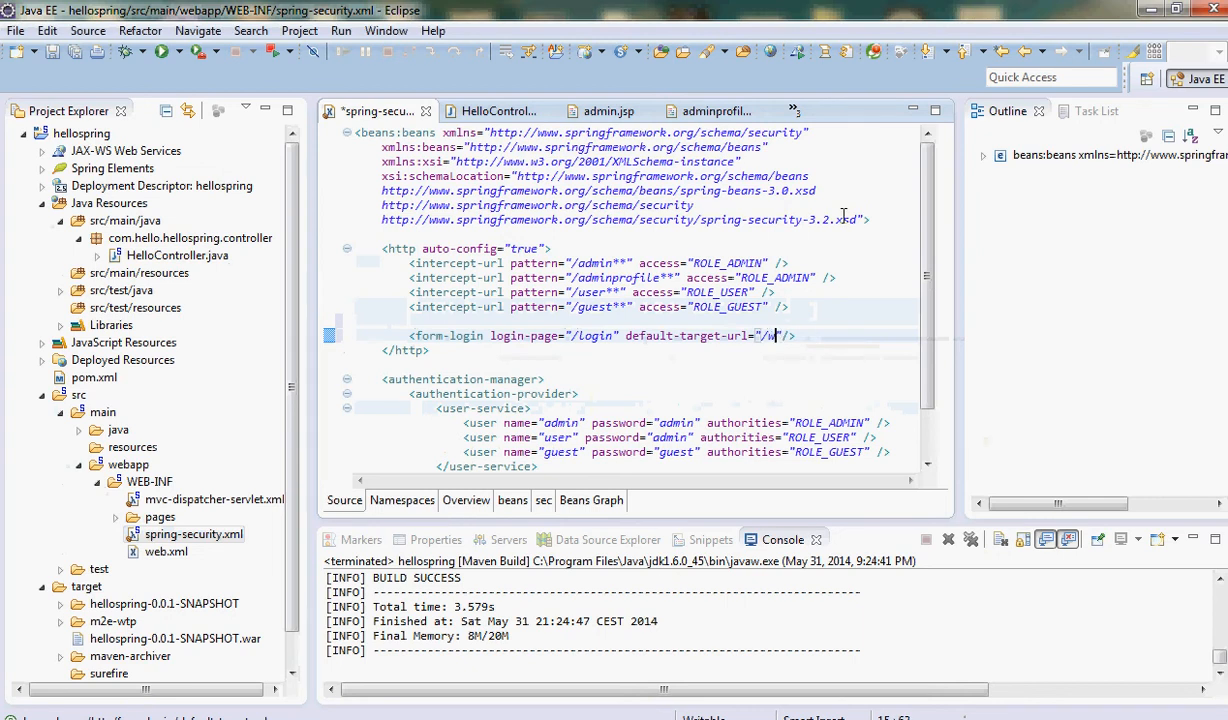
# - Complete form-login with default-target-url="/welcome" and an authentication-failure-url attribute
pyautogui.write('eb')
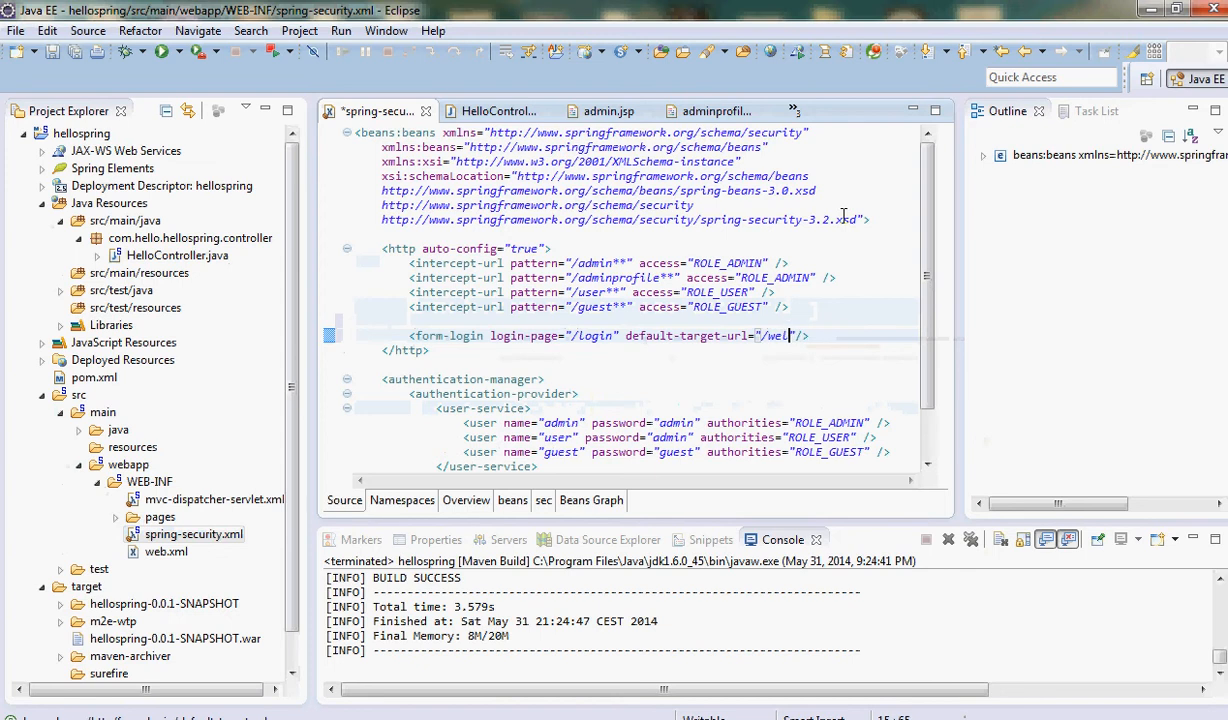
pyautogui.write('come')
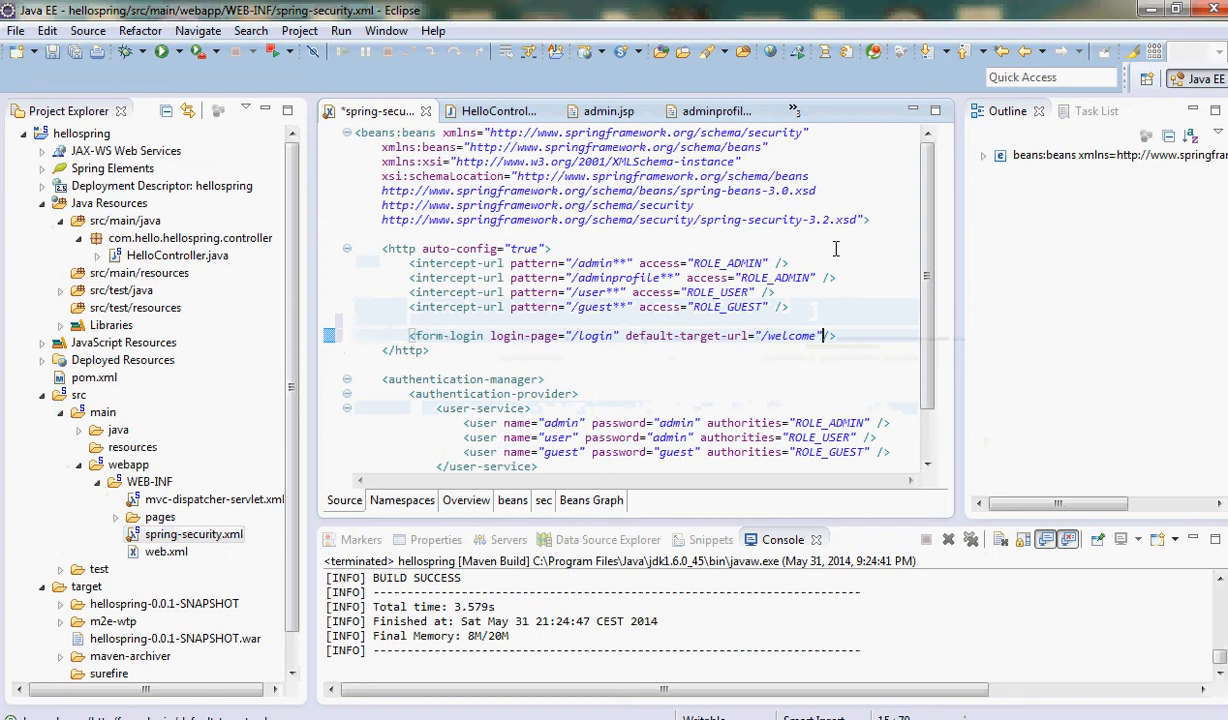
pyautogui.write('a')
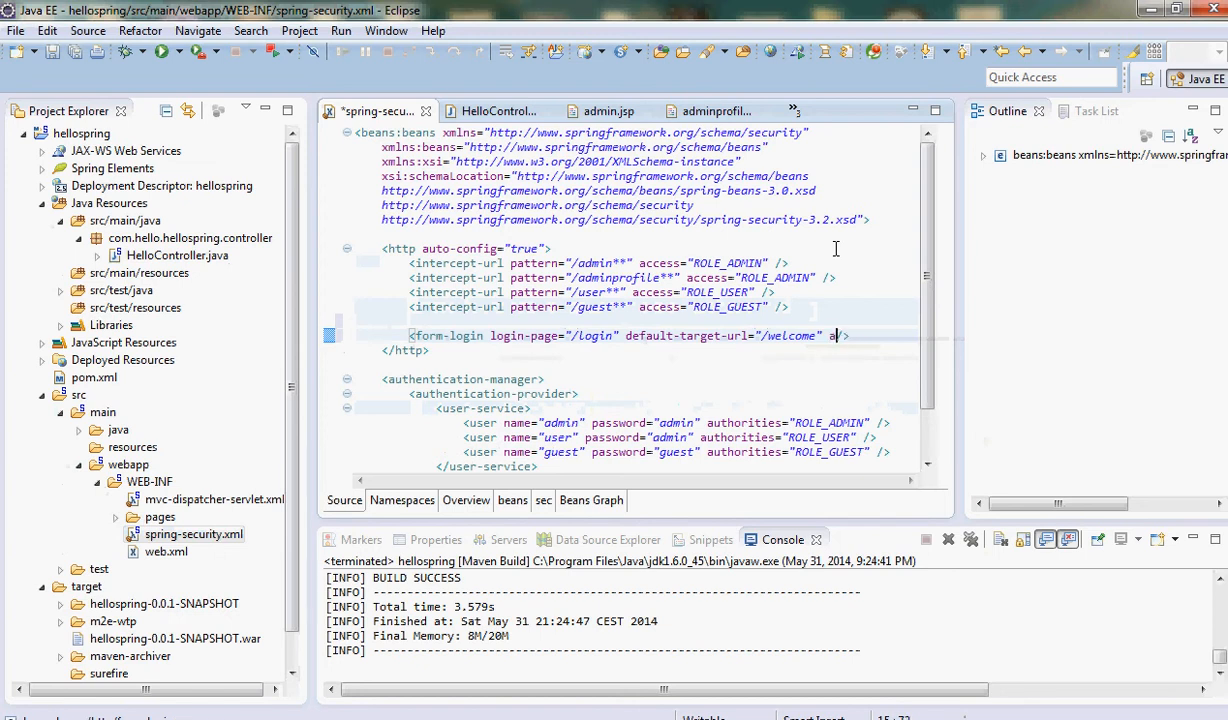
pyautogui.write('uthentication-failure-url="')
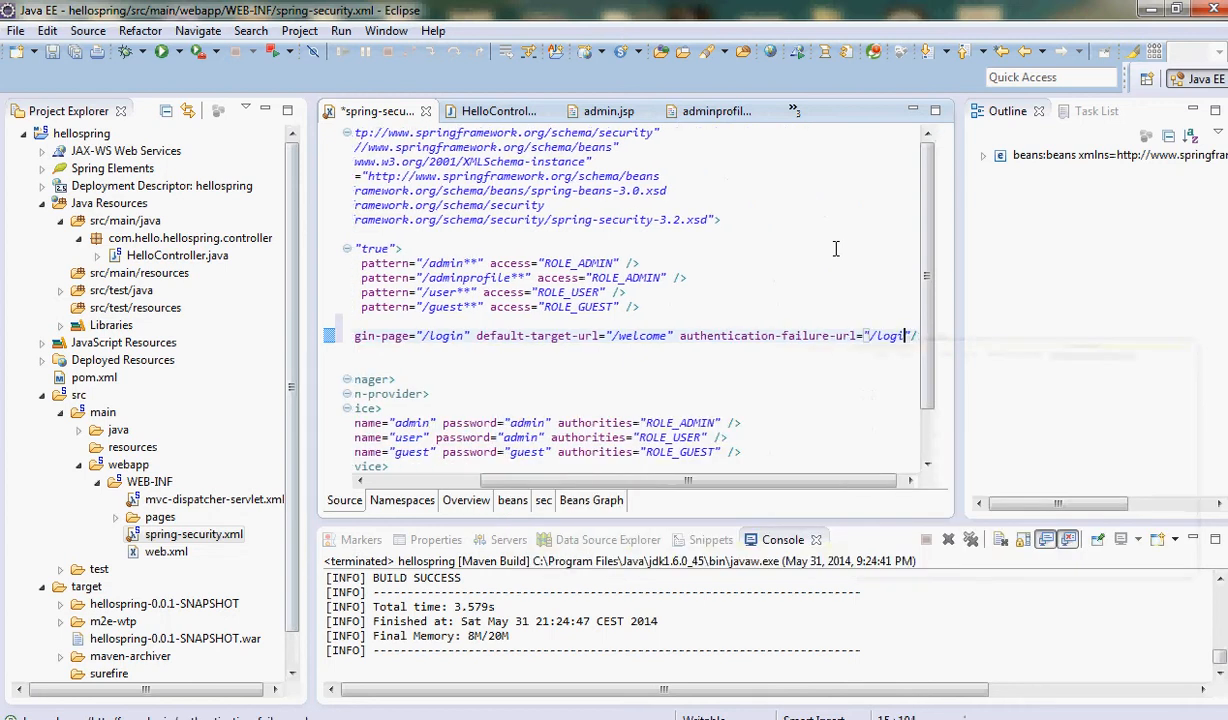
pyautogui.write('n lo')
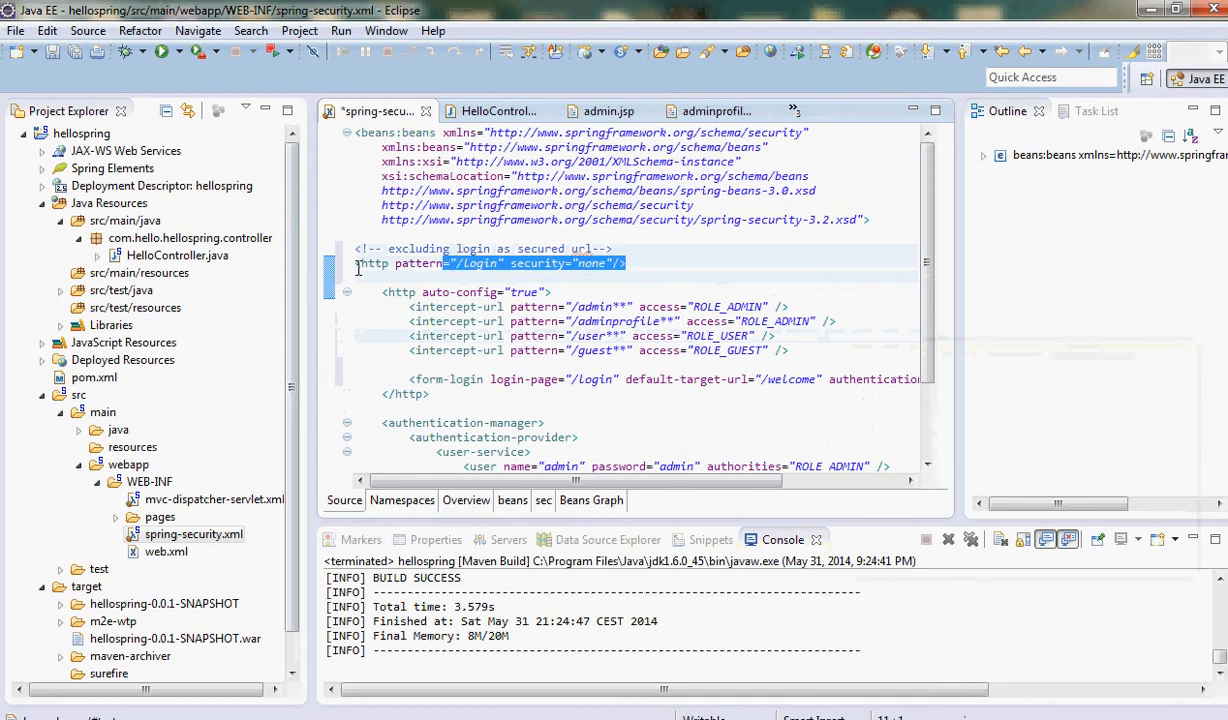
# - Review the <http pattern="/login" security="none"/> exclusion rule and expand the JSP pages folder
pyautogui.click(440, 264)
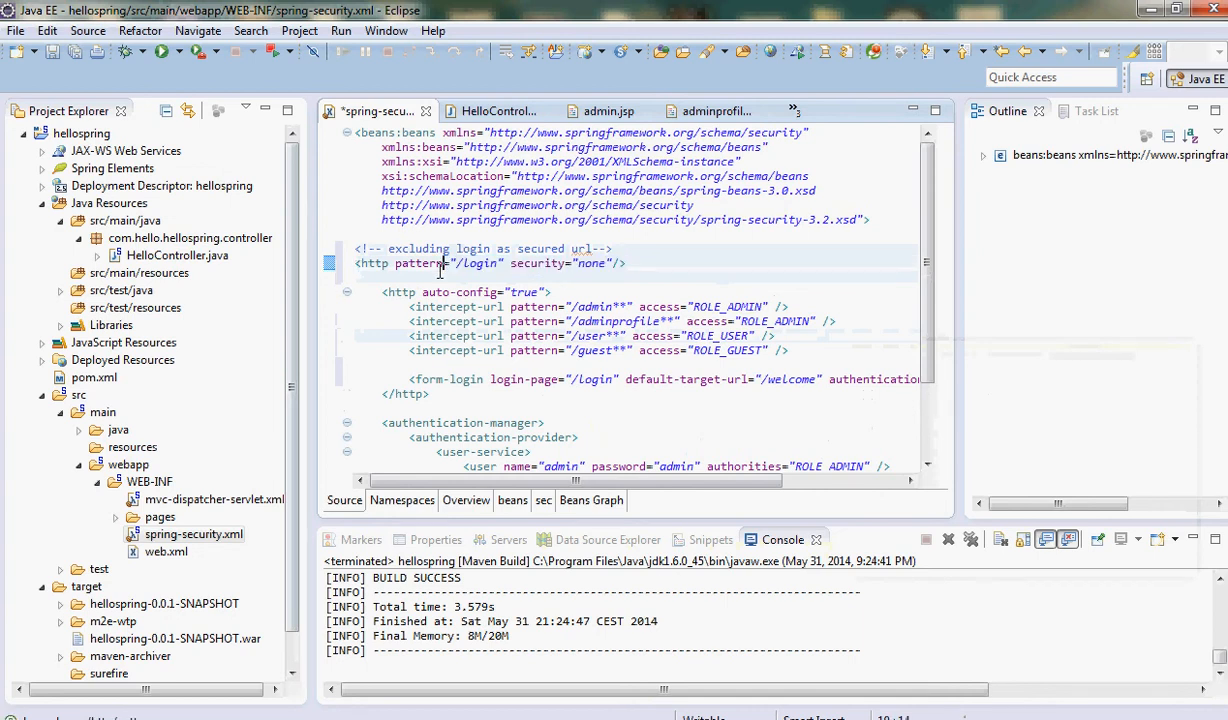
pyautogui.moveTo(464, 272)
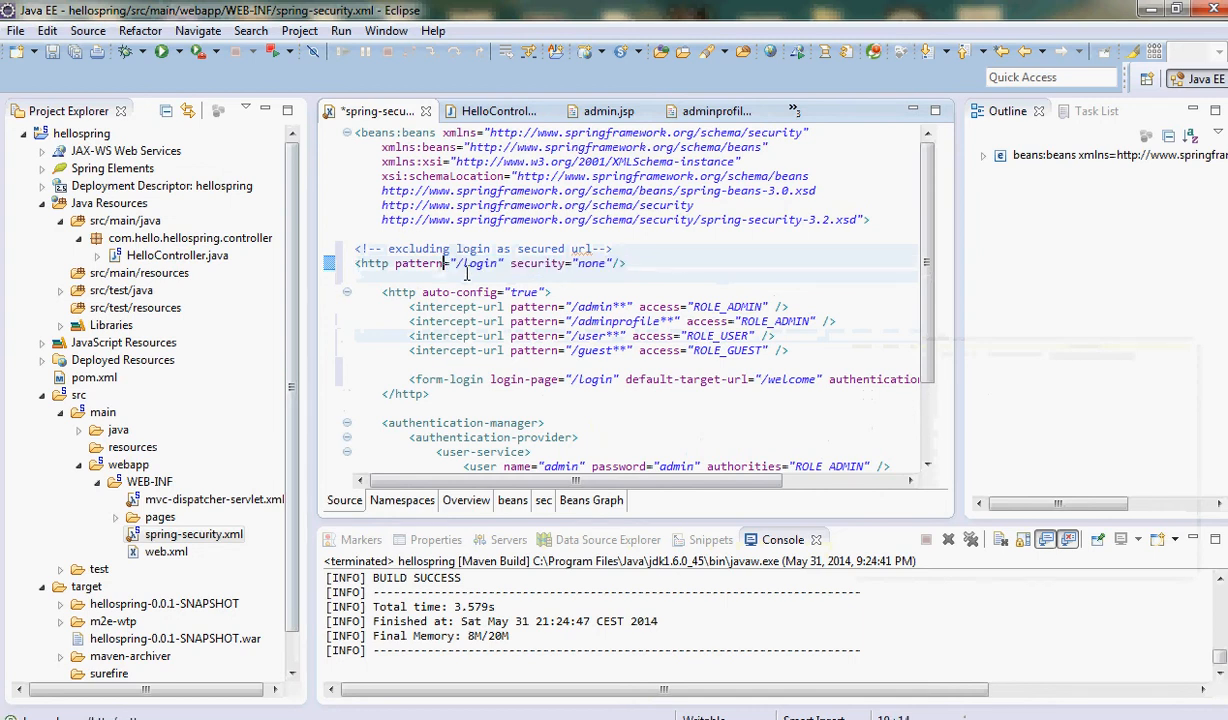
pyautogui.doubleClick(478, 264)
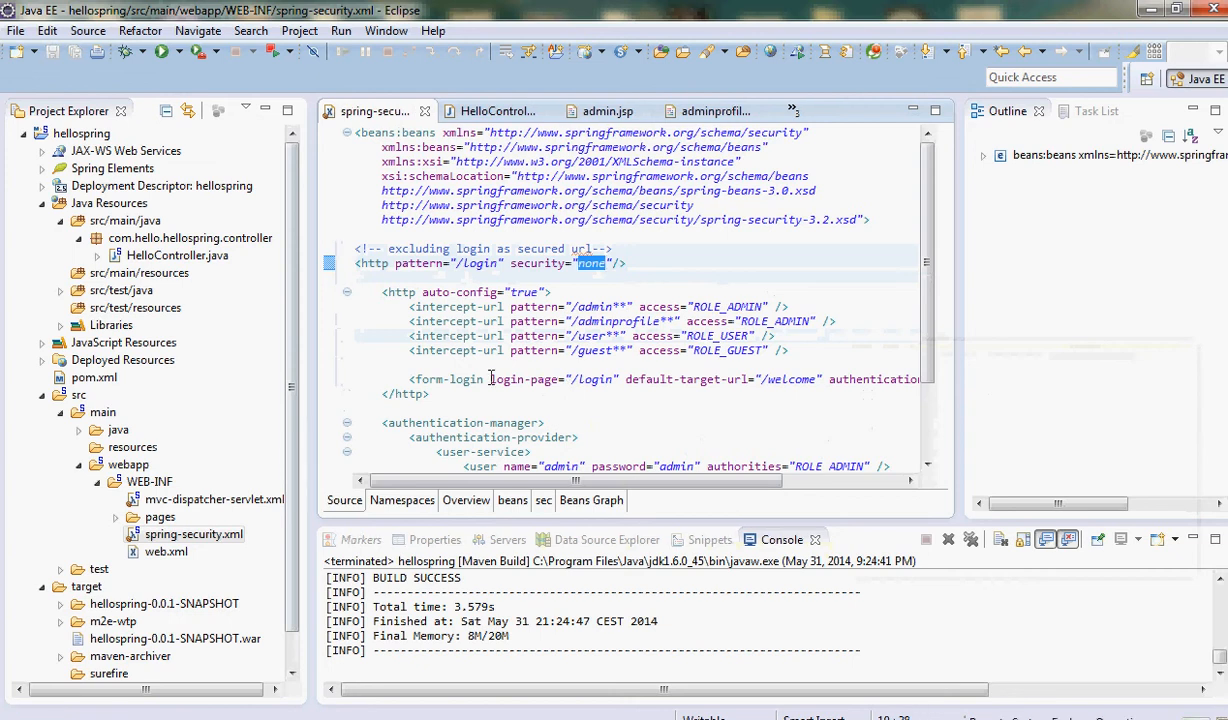
pyautogui.click(160, 516)
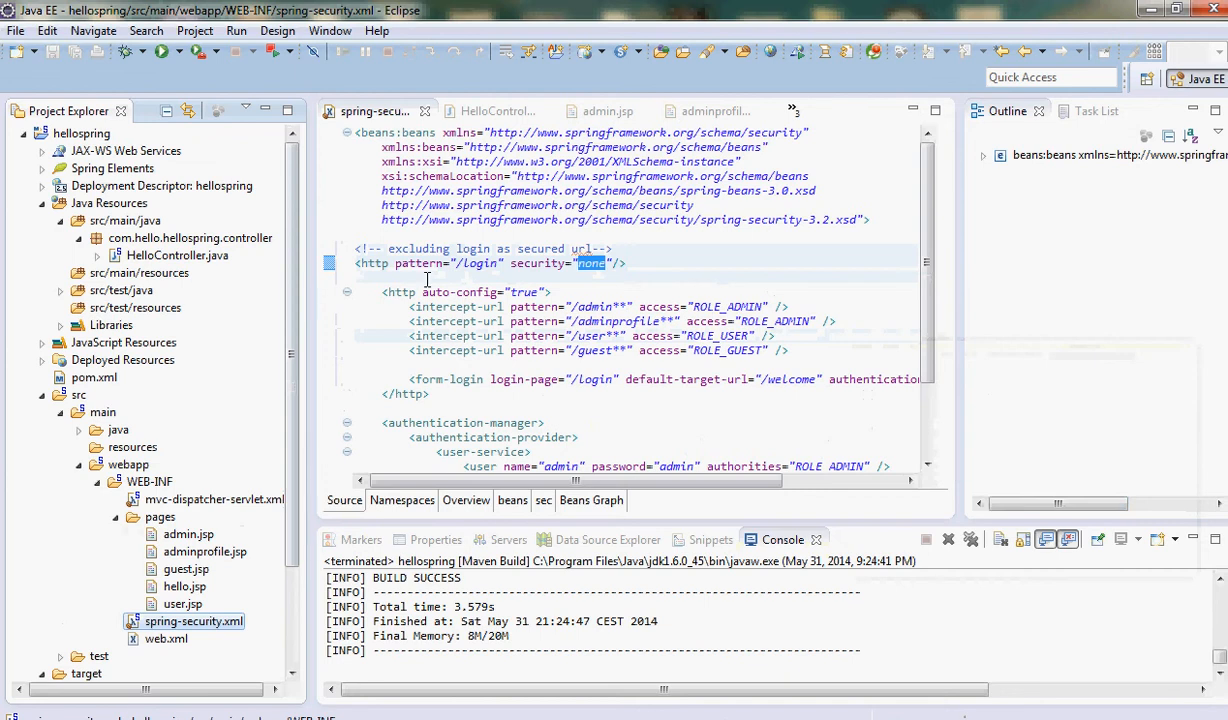
pyautogui.click(190, 238)
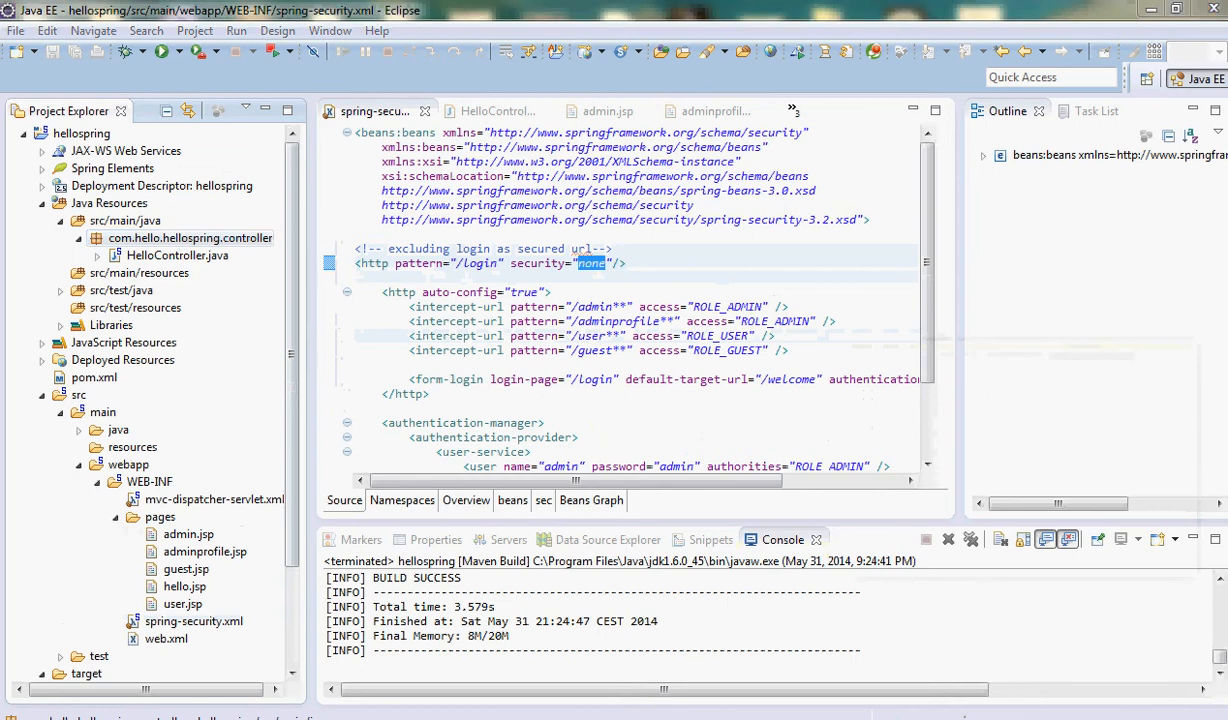
pyautogui.click(190, 238)
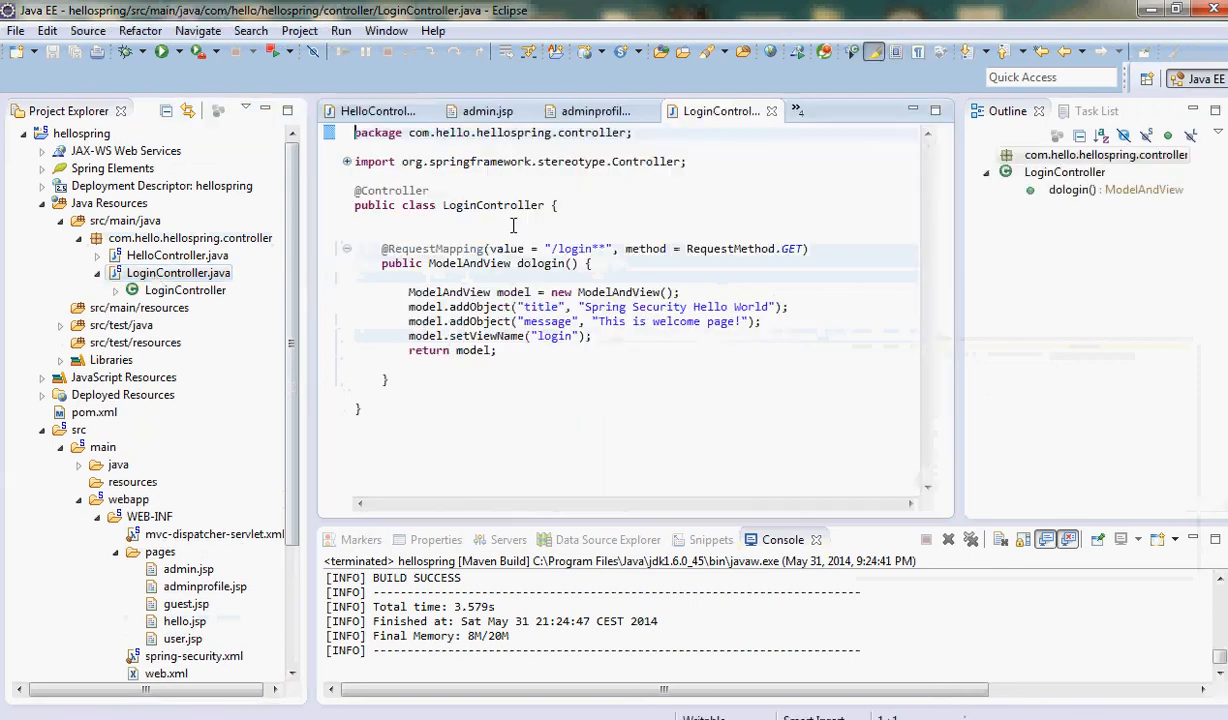
pyautogui.doubleClick(492, 204)
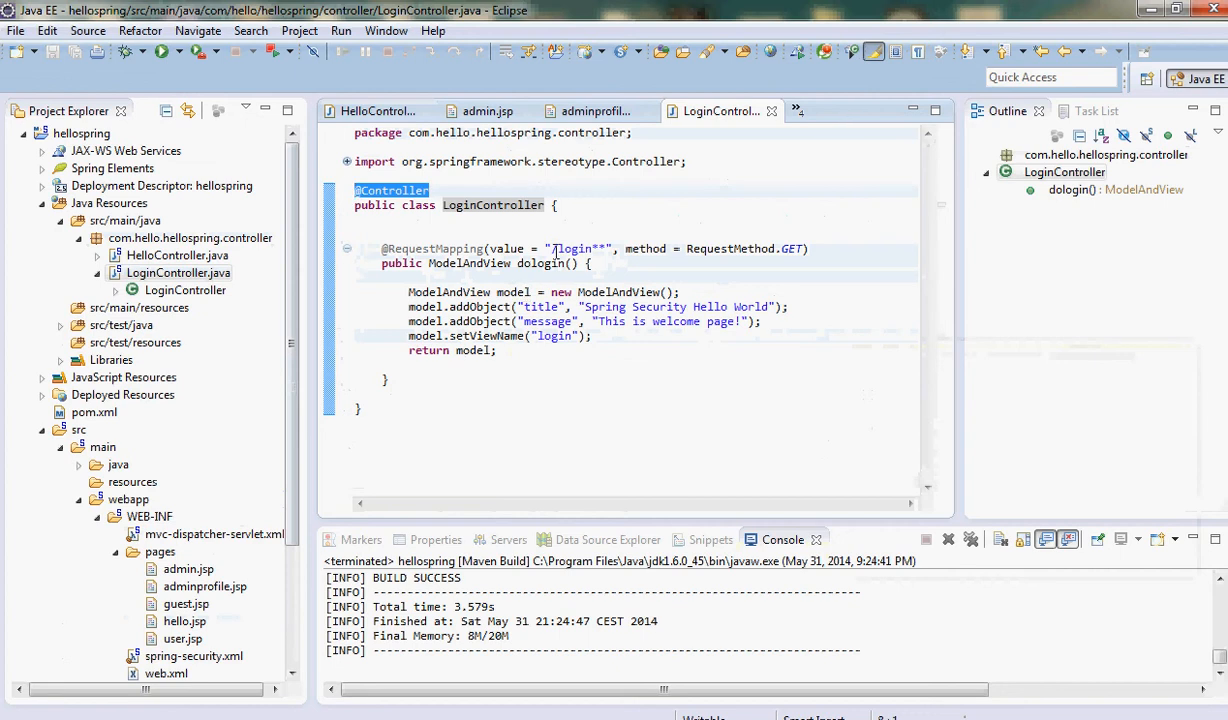
pyautogui.doubleClick(572, 248)
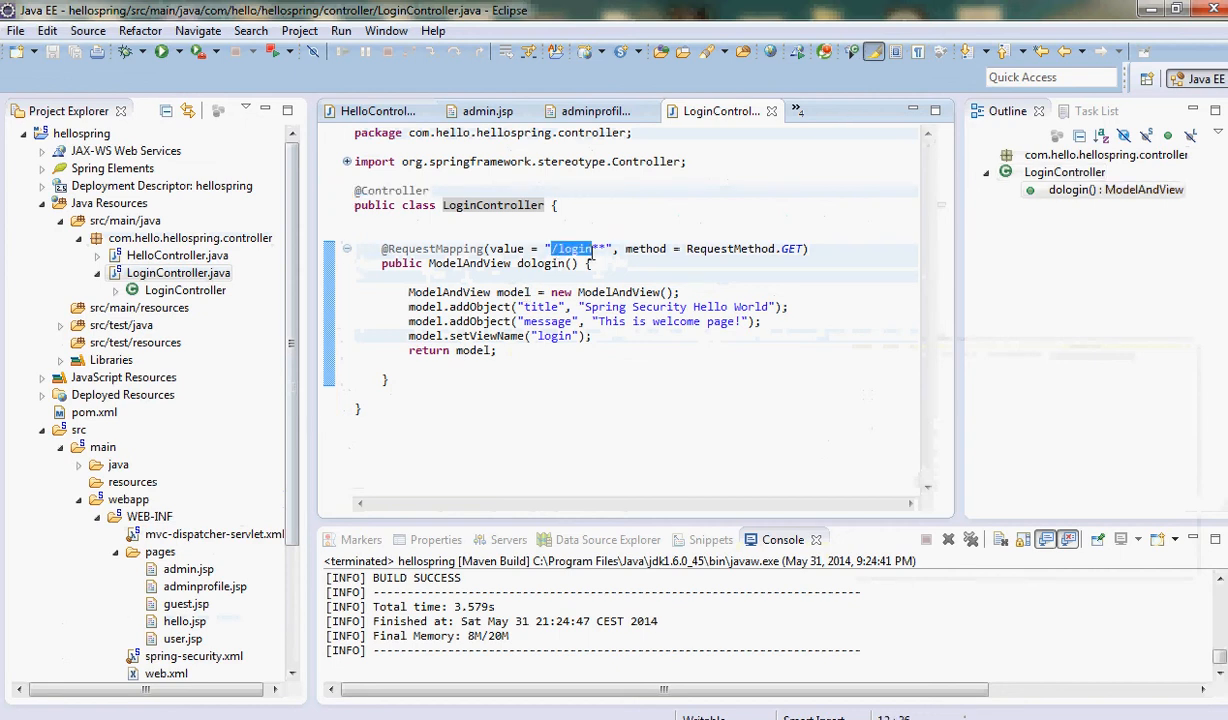
pyautogui.click(590, 112)
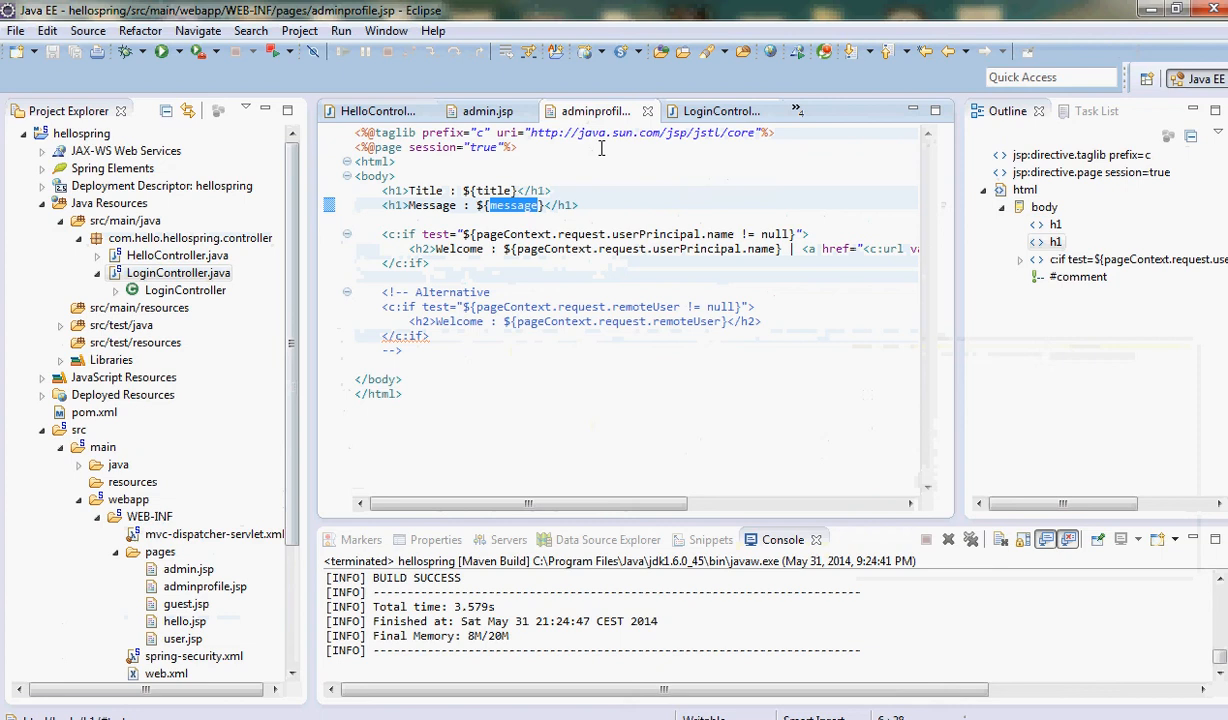
pyautogui.moveTo(490, 112)
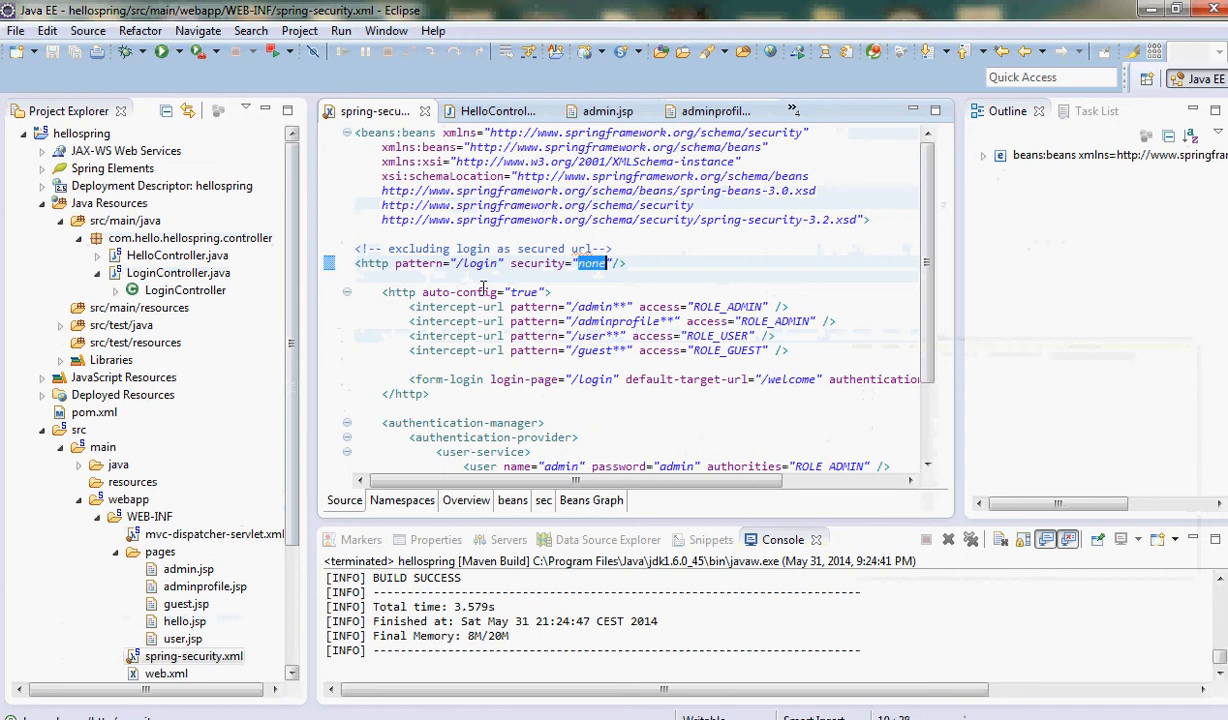
pyautogui.click(718, 112)
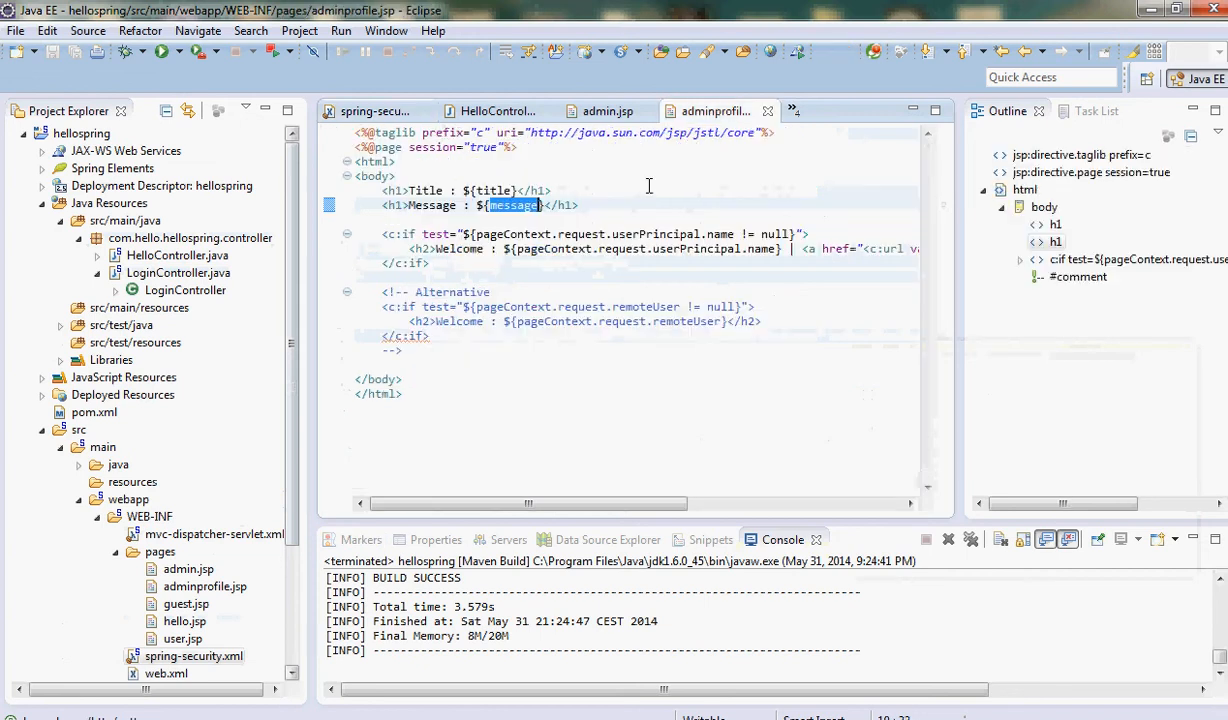
pyautogui.click(180, 272)
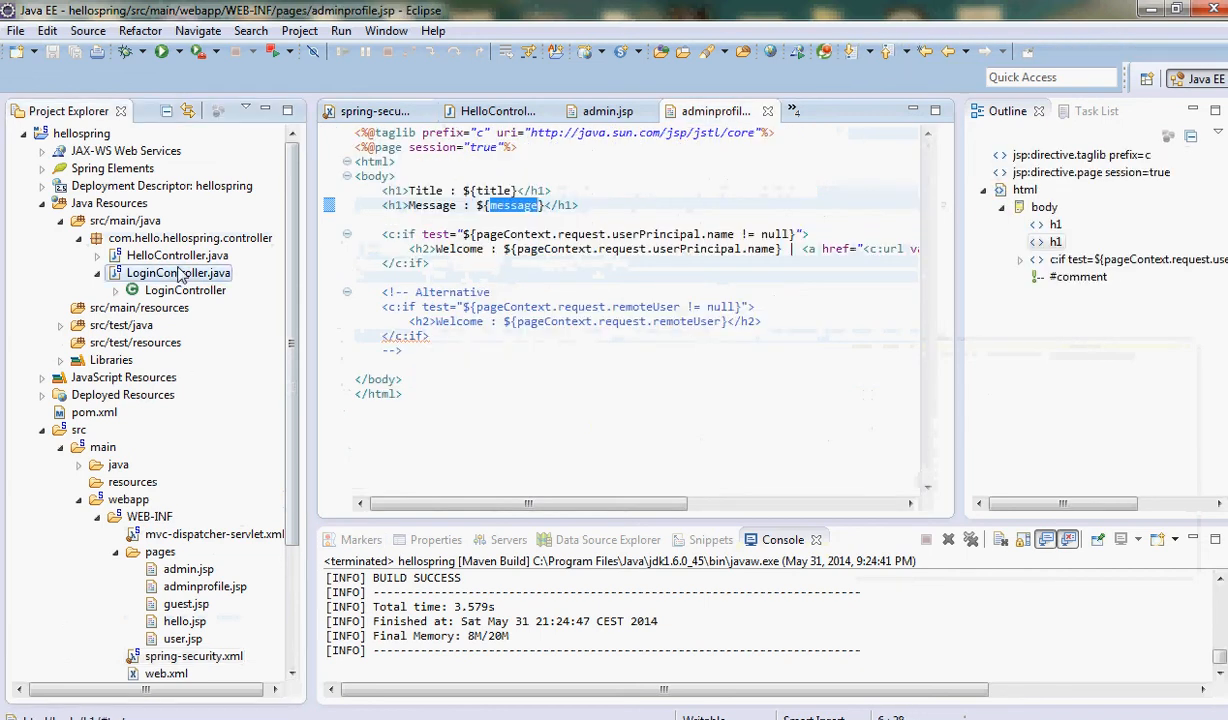
pyautogui.doubleClick(178, 272)
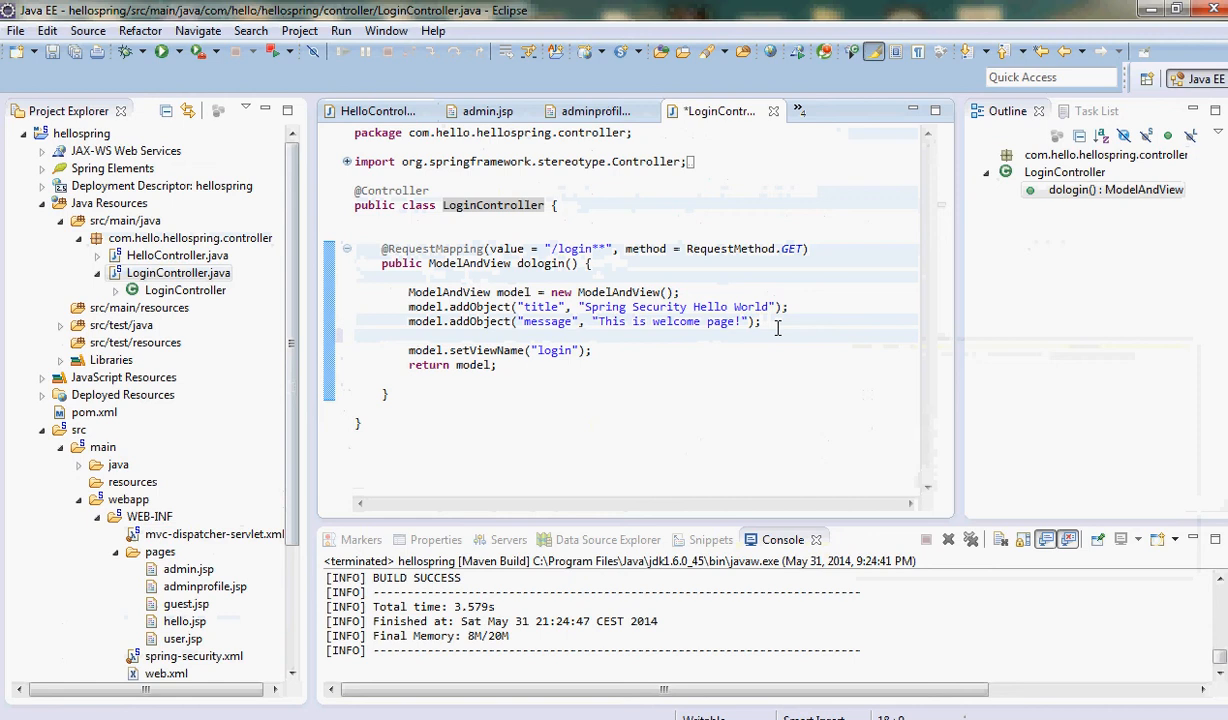
# - Delete the title and message model.addObject lines so login() returns only the login view
pyautogui.moveTo(408, 306); pyautogui.dragTo(760, 320)
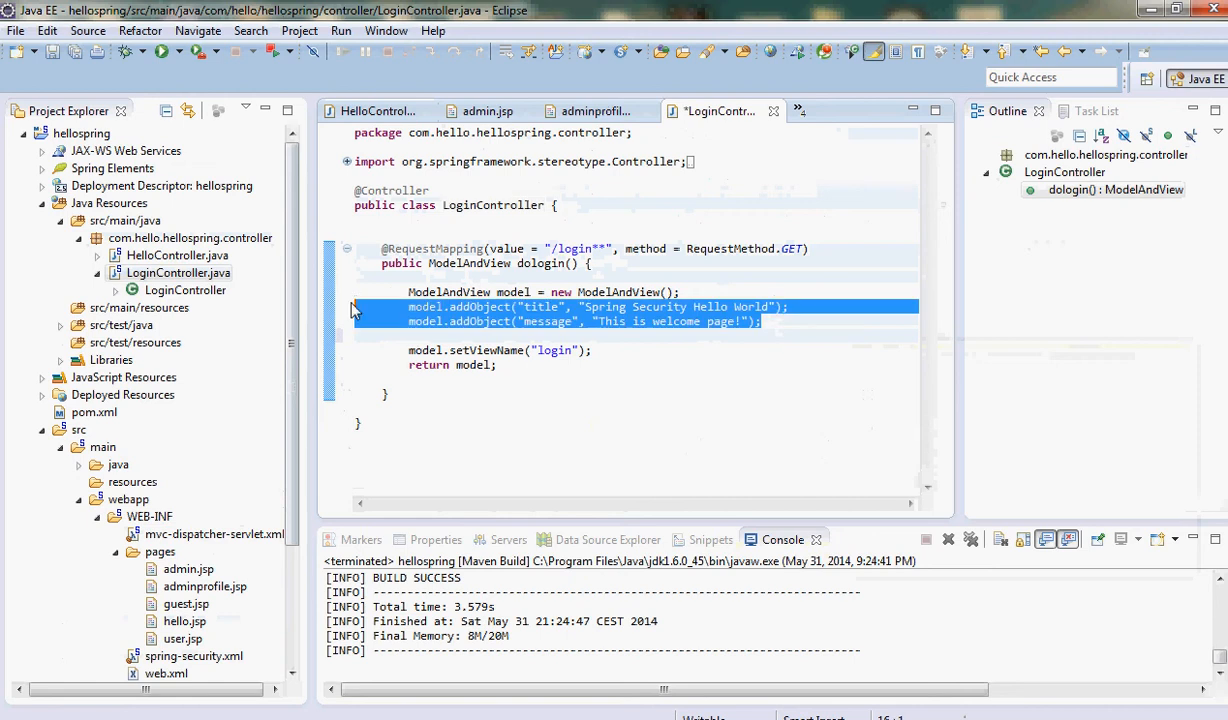
pyautogui.press('Delete')
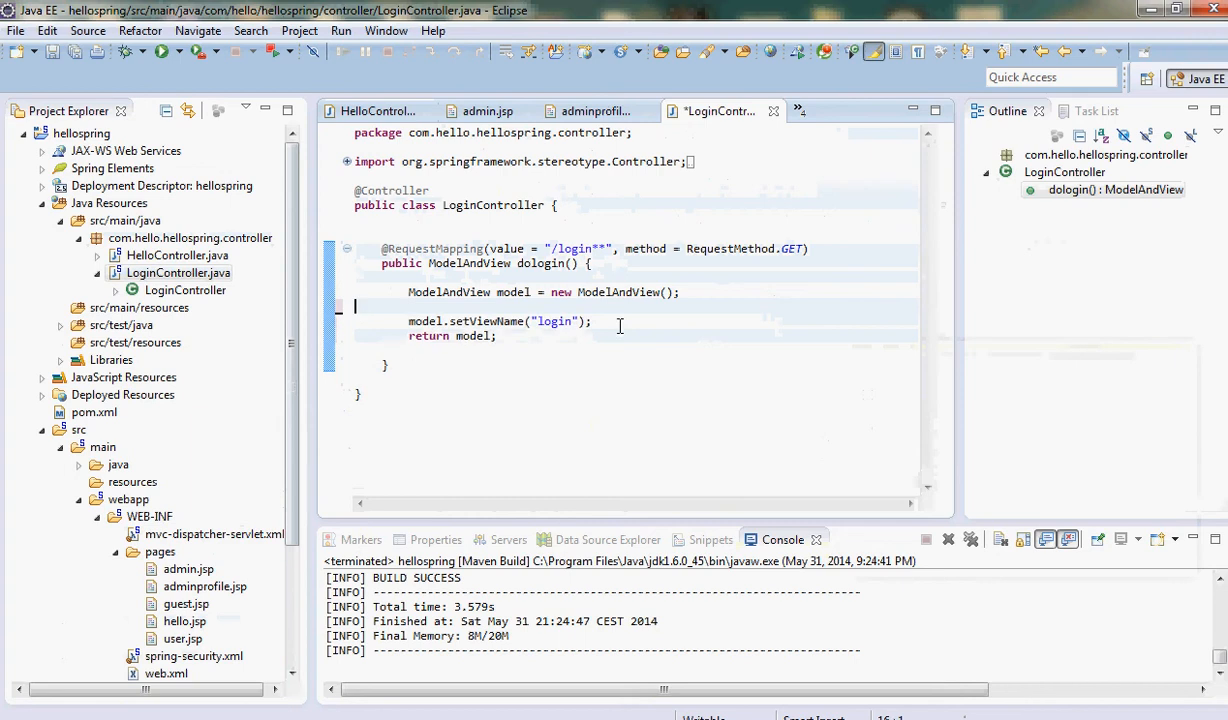
pyautogui.doubleClick(554, 320)
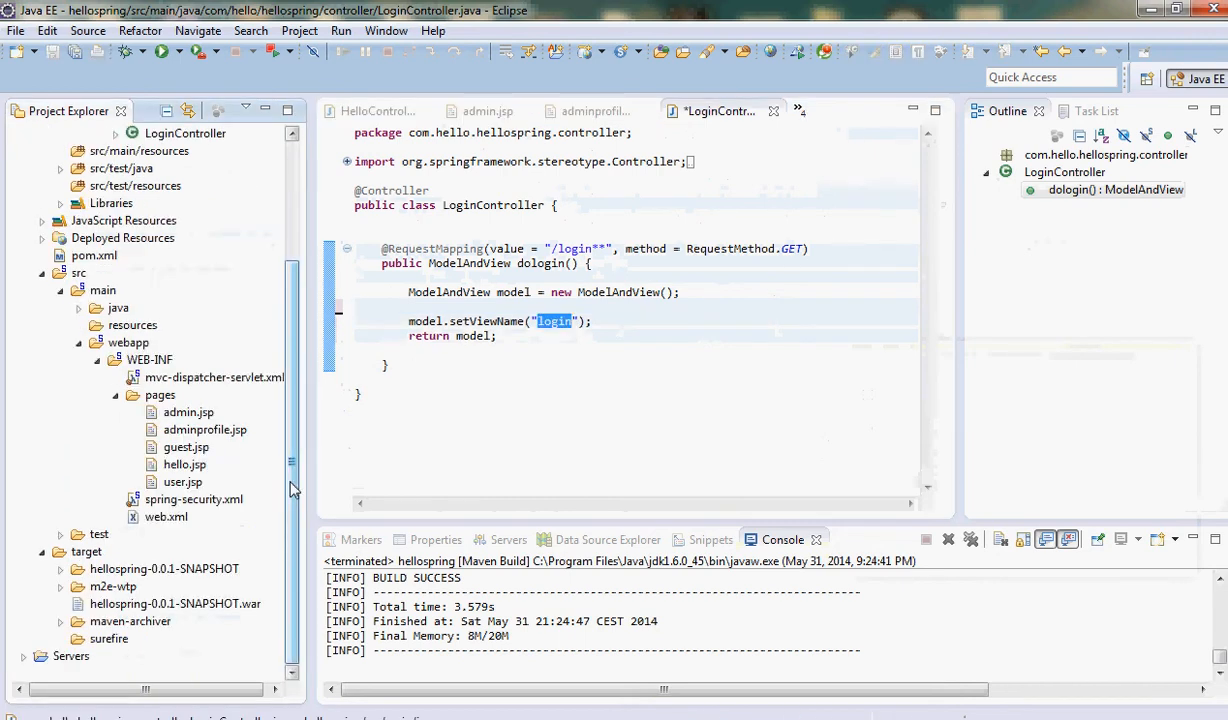
pyautogui.click(160, 396)
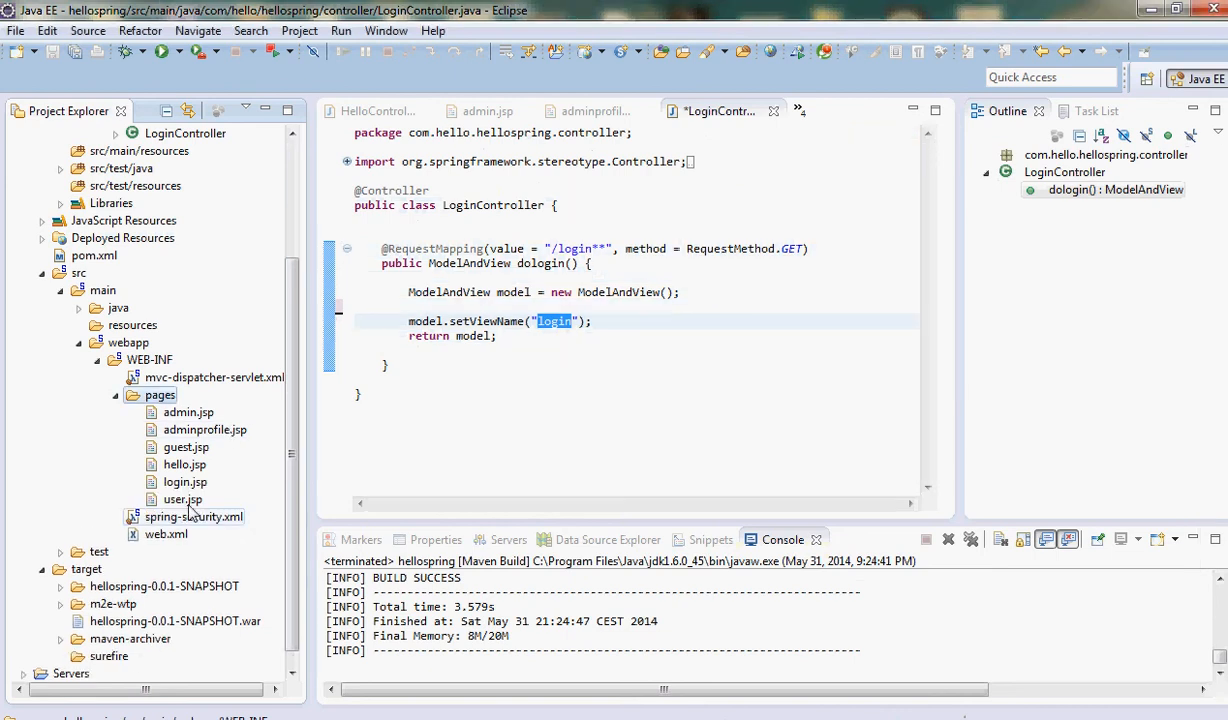
# - Open login.jsp and change its heading to 'Custom login page', posting to j_spring_security_check
pyautogui.click(184, 482)
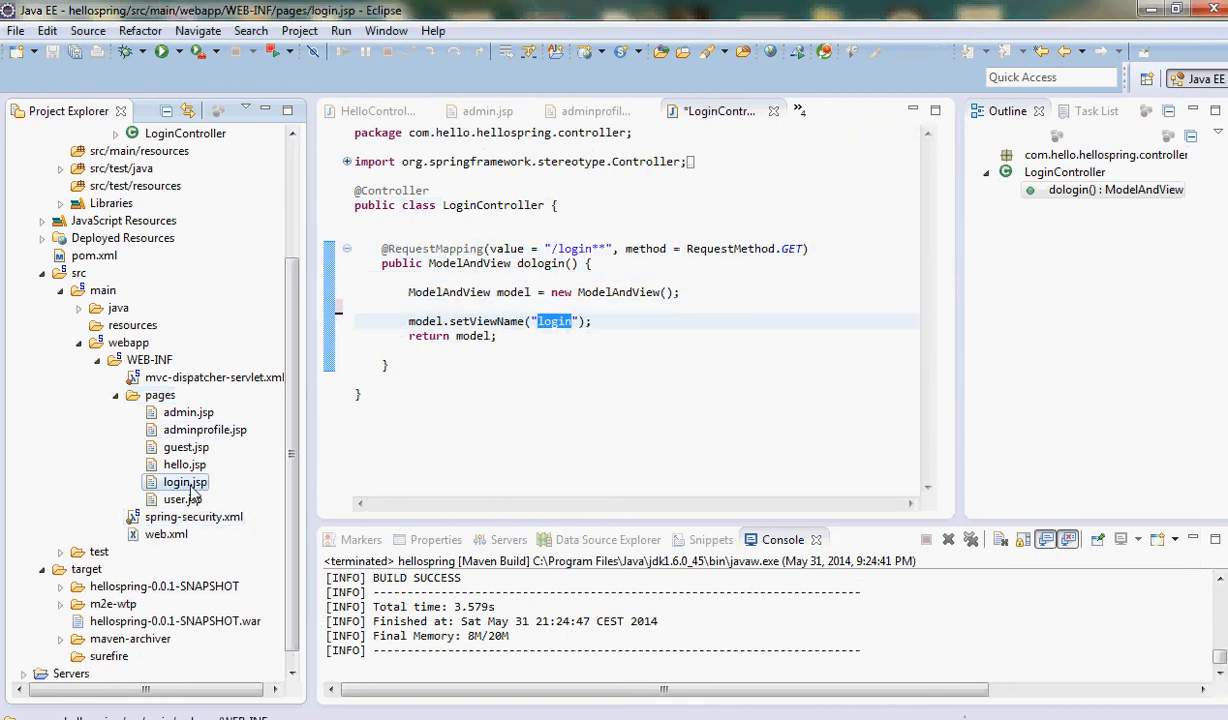
pyautogui.doubleClick(184, 480)
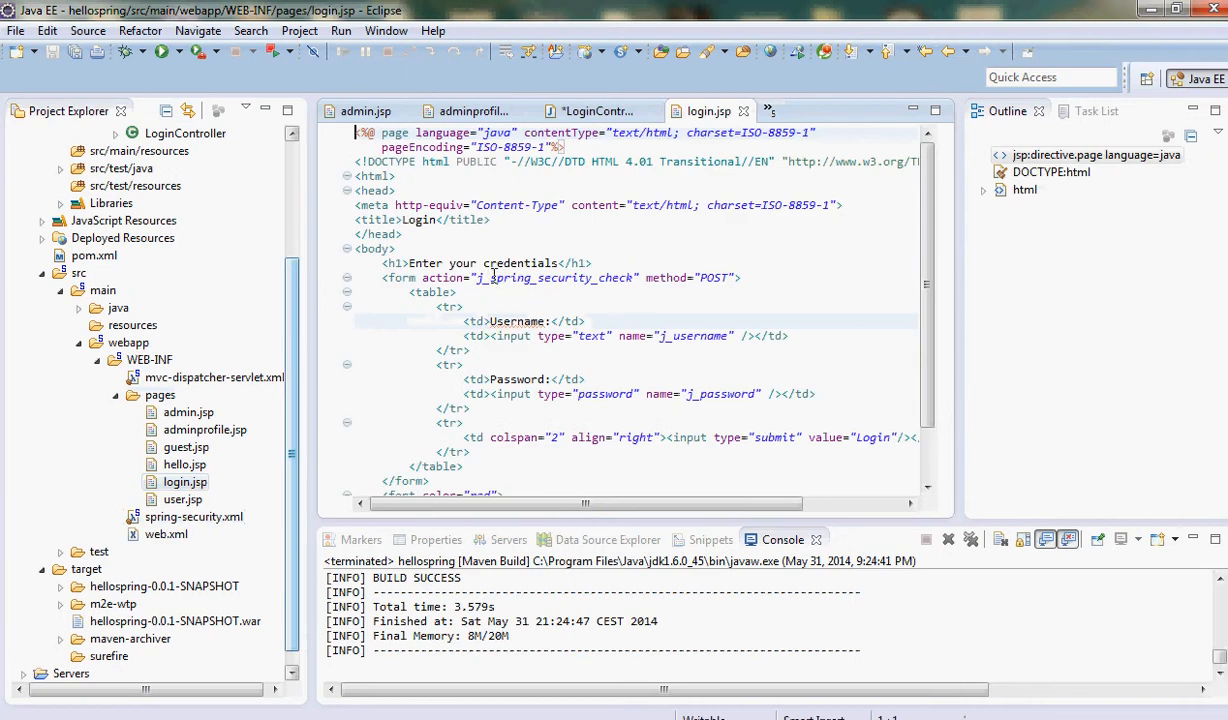
pyautogui.moveTo(436, 256)
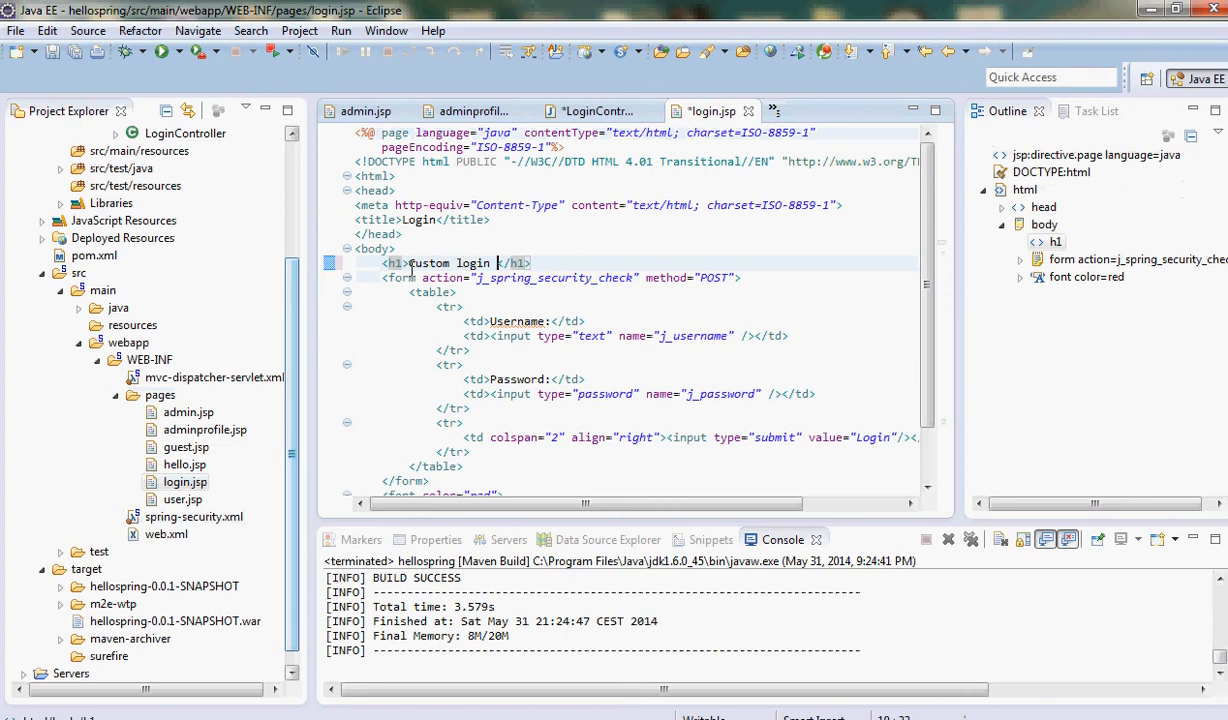
pyautogui.write('page')
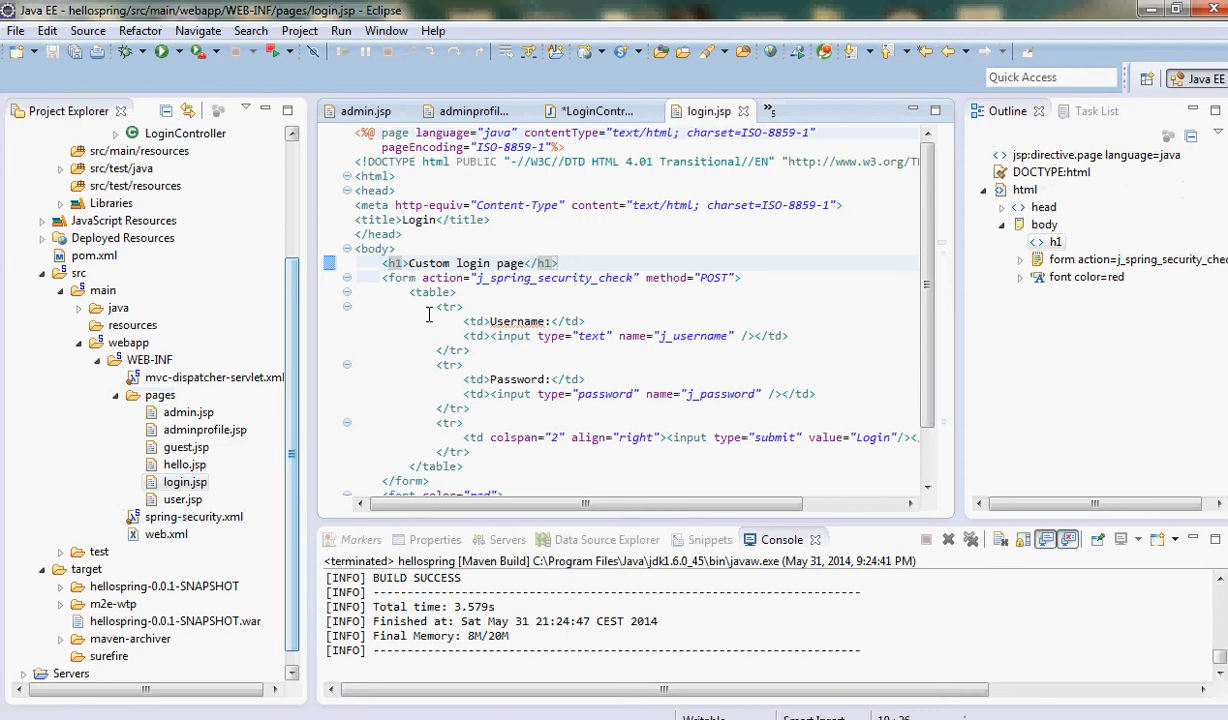
pyautogui.moveTo(382, 276); pyautogui.dragTo(430, 480)
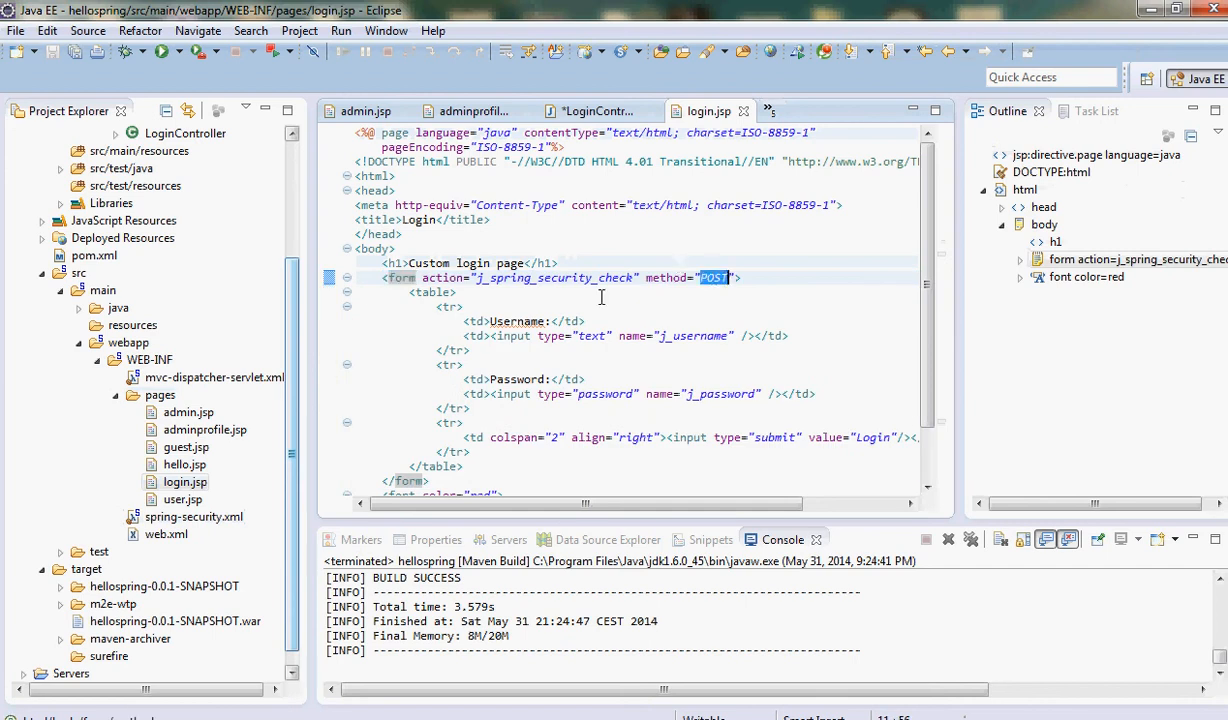
# - Review the j_password field and the SPRING_SECURITY_LAST_EXCEPTION error message expression
pyautogui.doubleClick(552, 276)
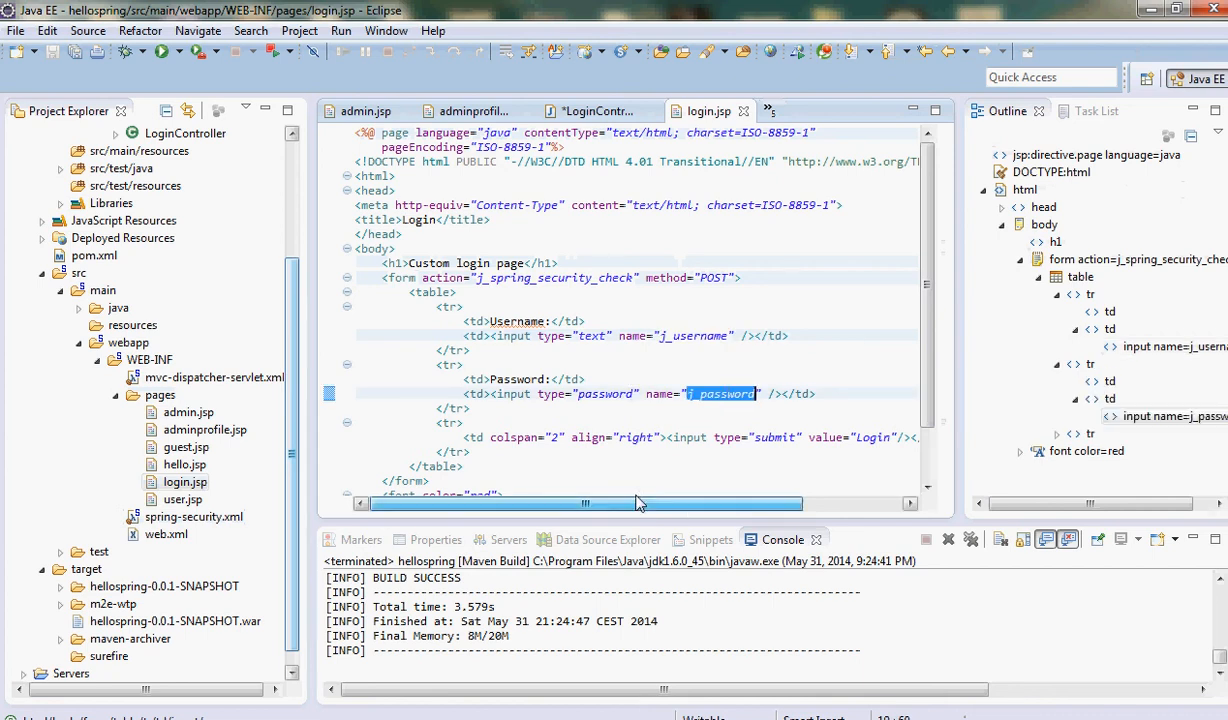
pyautogui.scroll(-3)
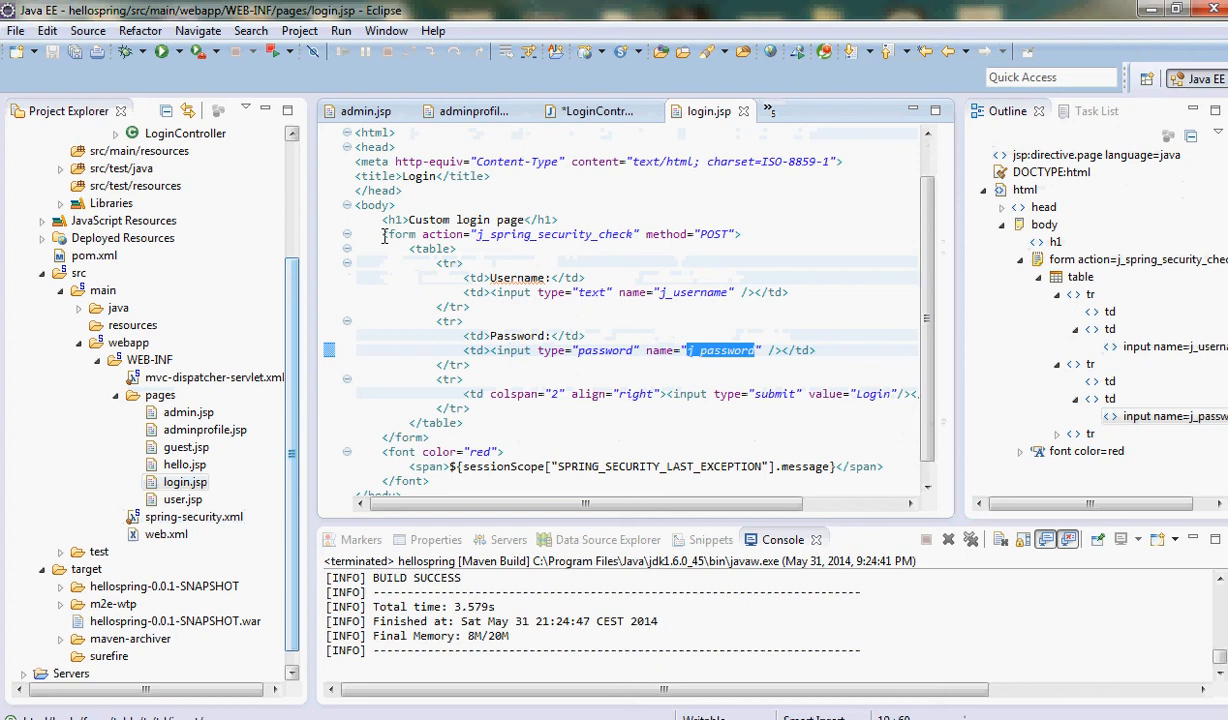
pyautogui.moveTo(384, 232); pyautogui.dragTo(430, 436)
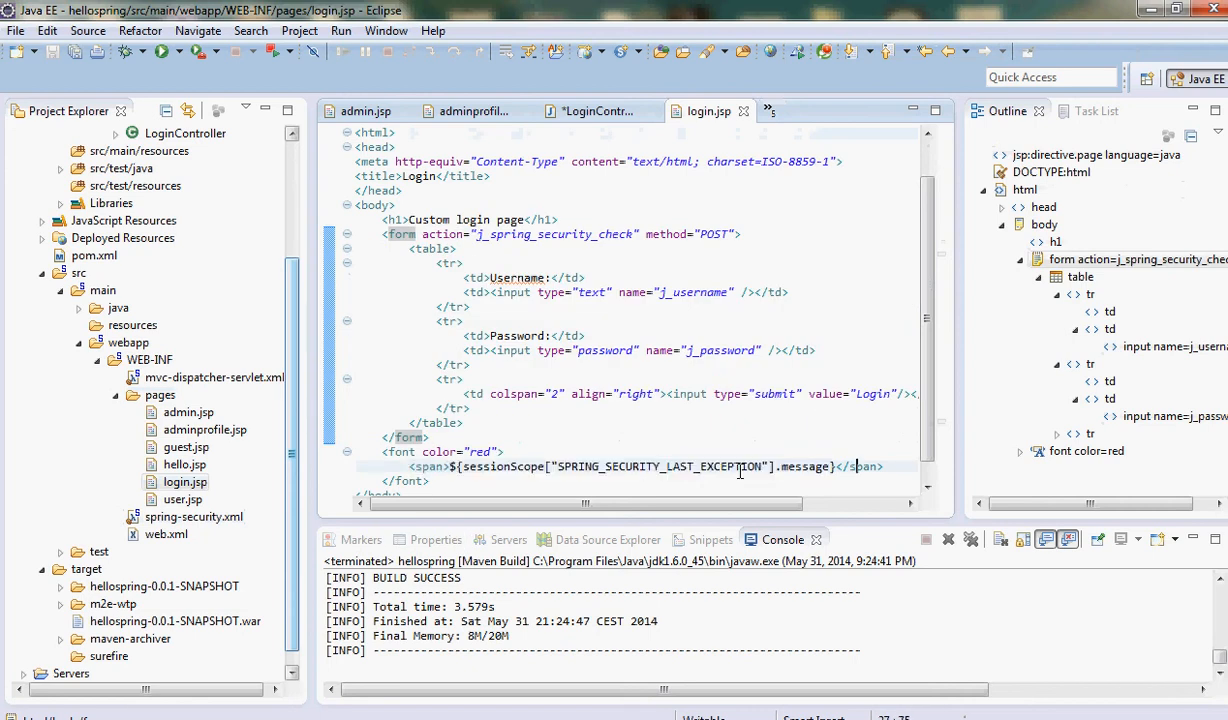
pyautogui.doubleClick(490, 466)
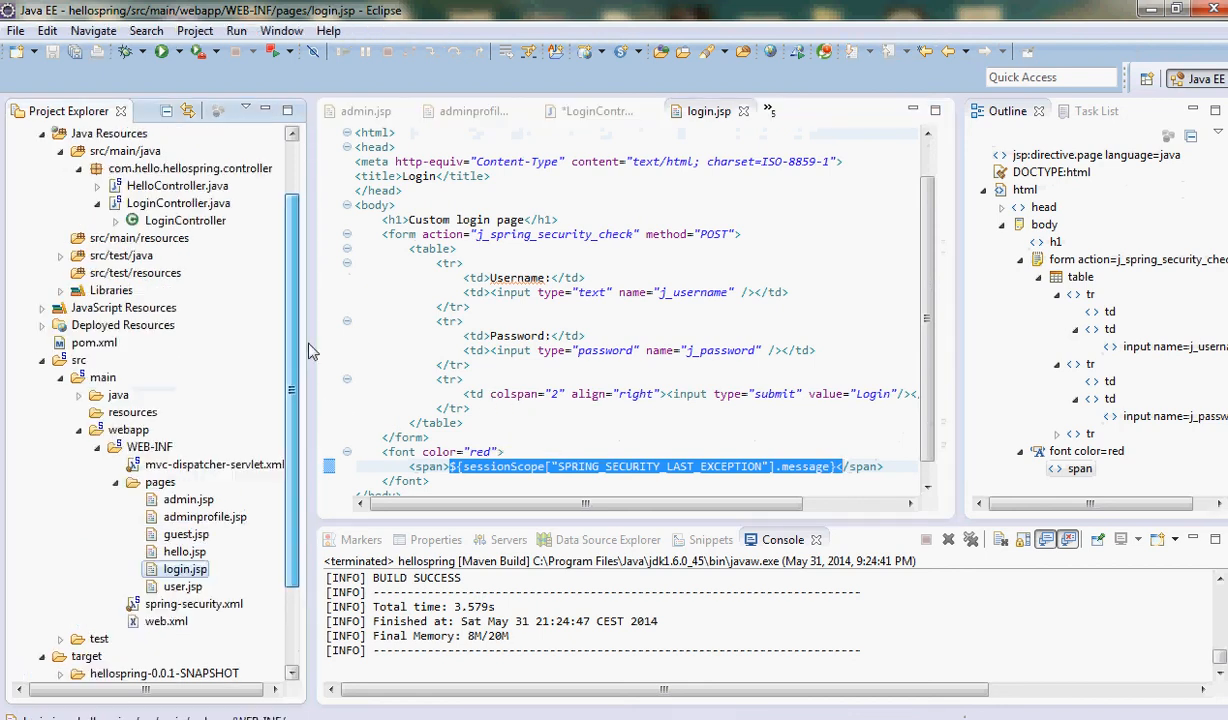
# - Save LoginController.java and run Maven install to build hellospring-0.0.1-SNAPSHOT.war
pyautogui.click(178, 202)
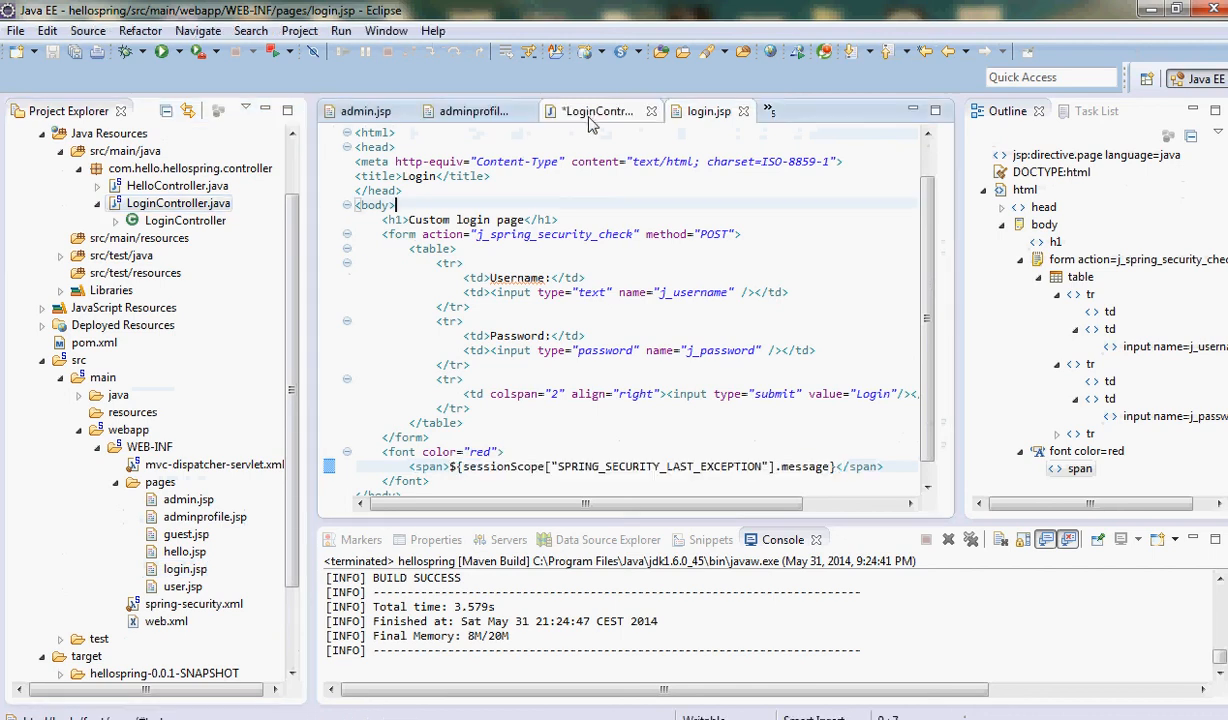
pyautogui.click(596, 112)
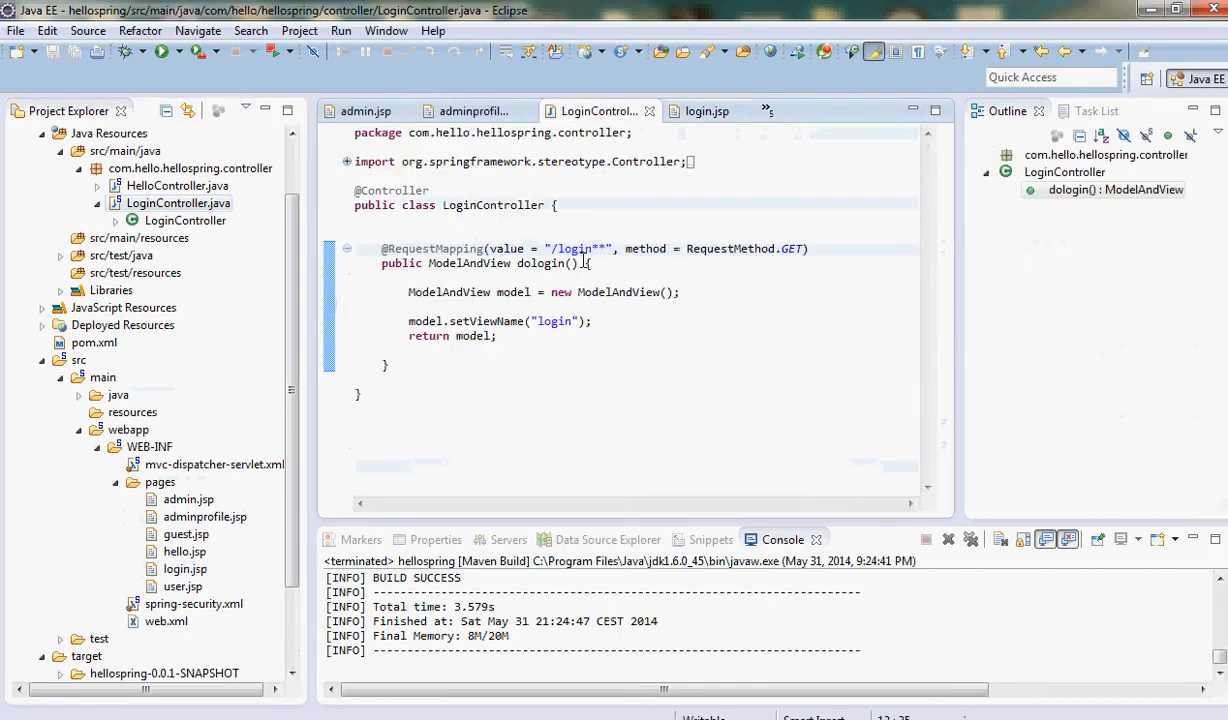
pyautogui.click(160, 52)
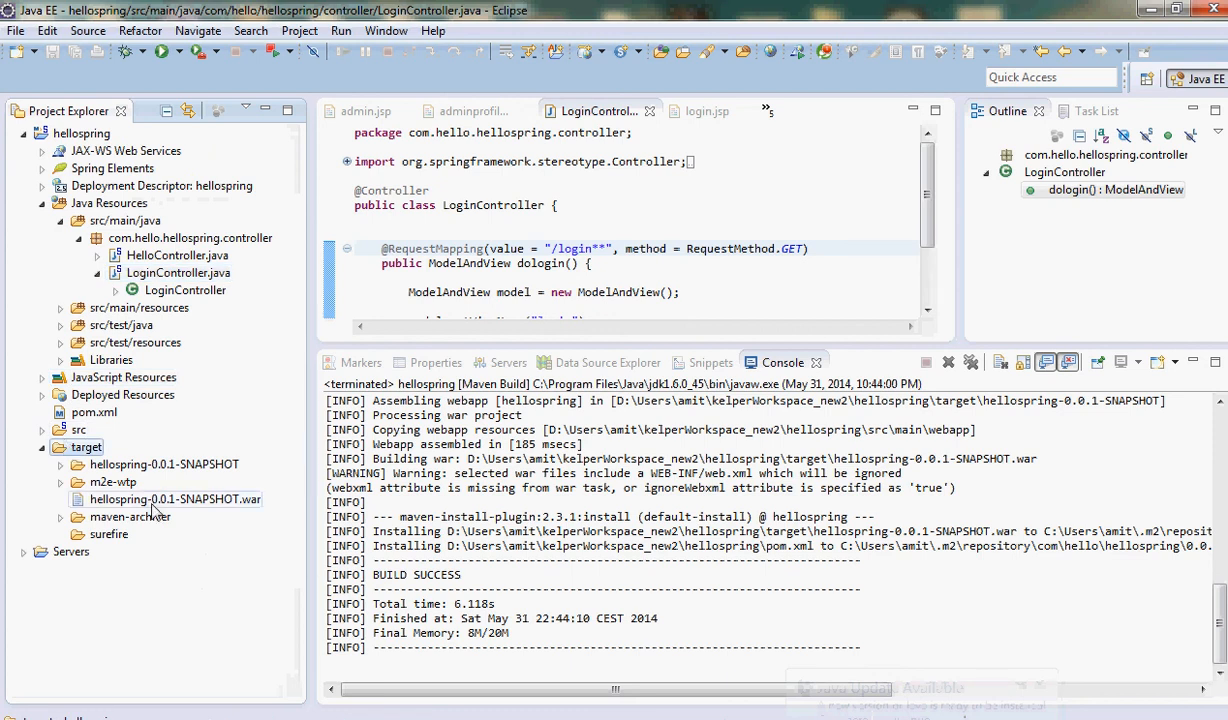
# - Copy the built WAR into Tomcat's webapps as hellospring.war and run startup.bat
pyautogui.click(174, 500)
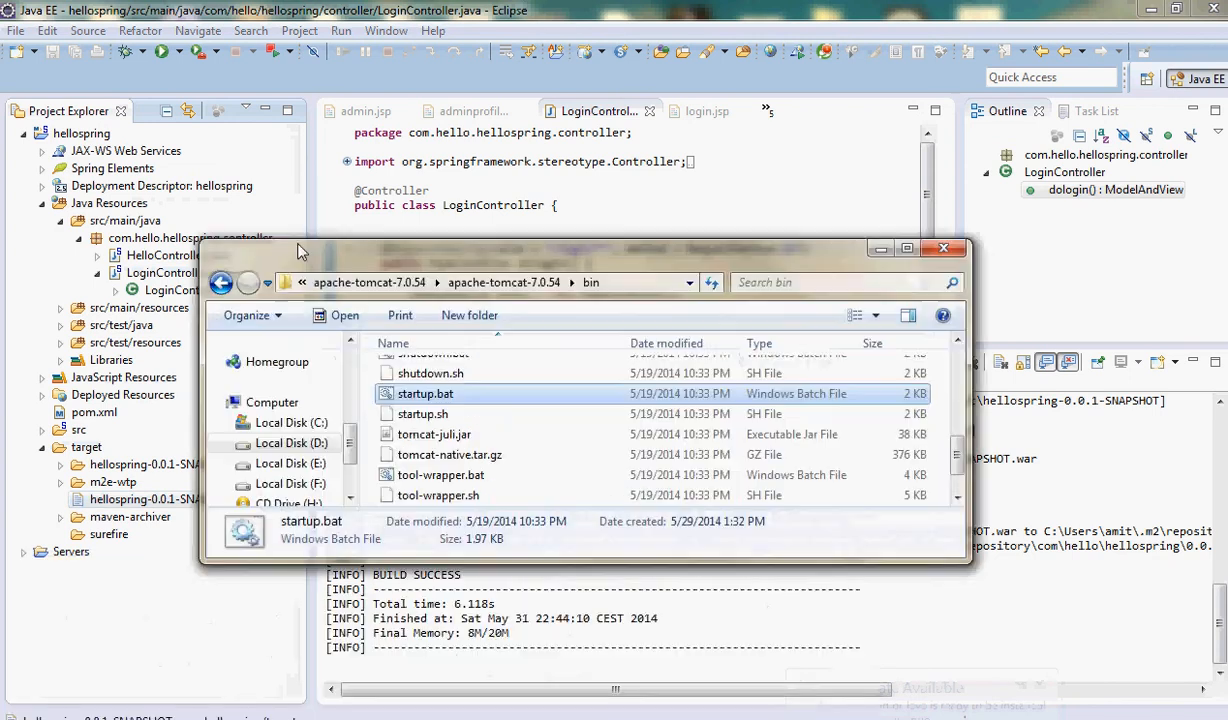
pyautogui.click(220, 282)
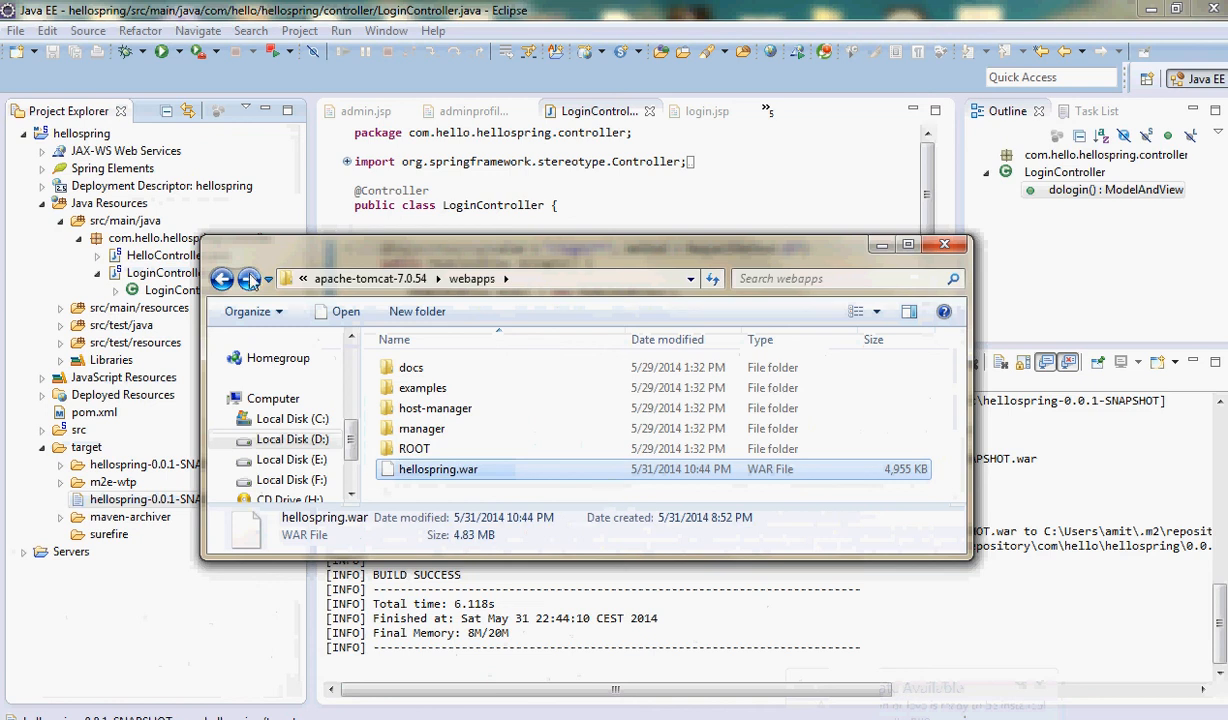
pyautogui.doubleClick(312, 516)
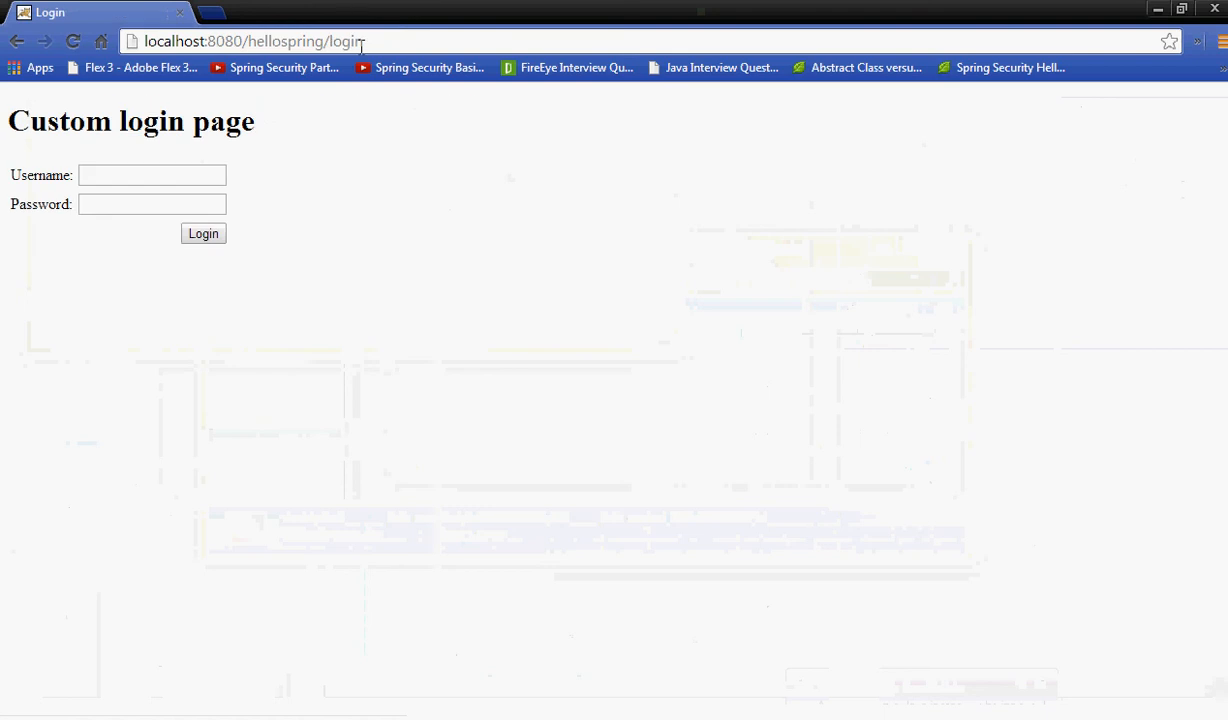
# - Enter the admin credentials on the Custom login page and reach the Welcome : admin page
pyautogui.click(152, 176)
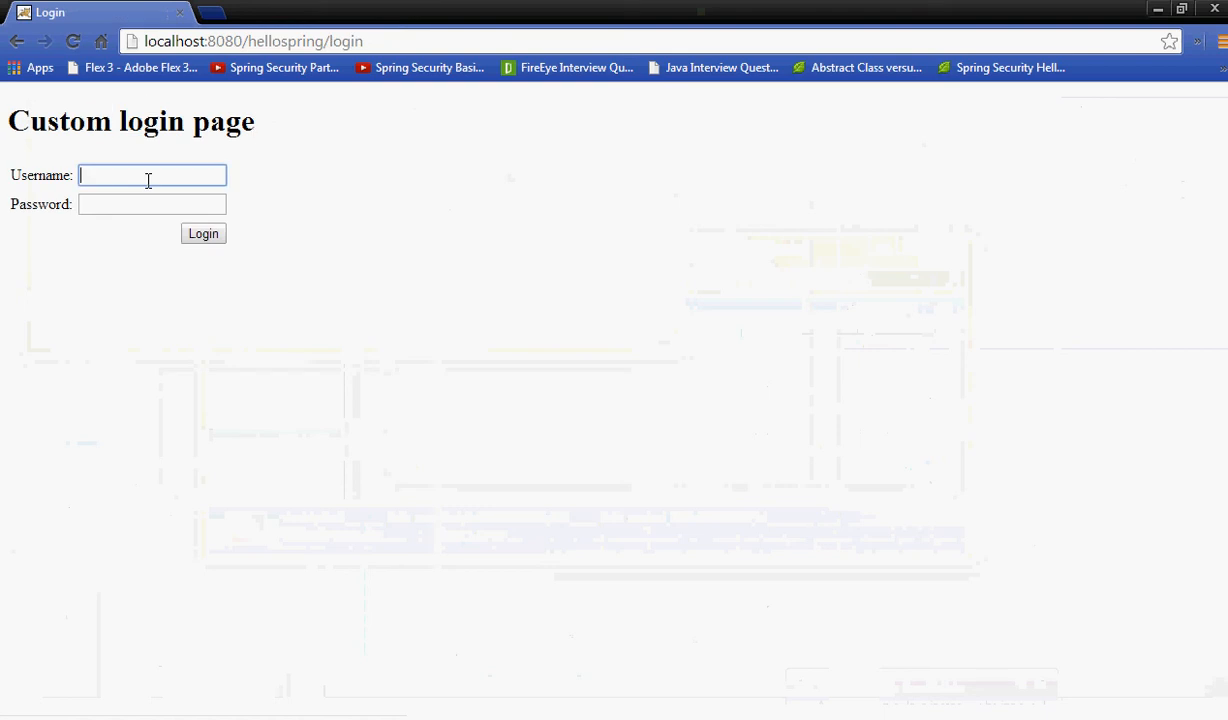
pyautogui.click(204, 232)
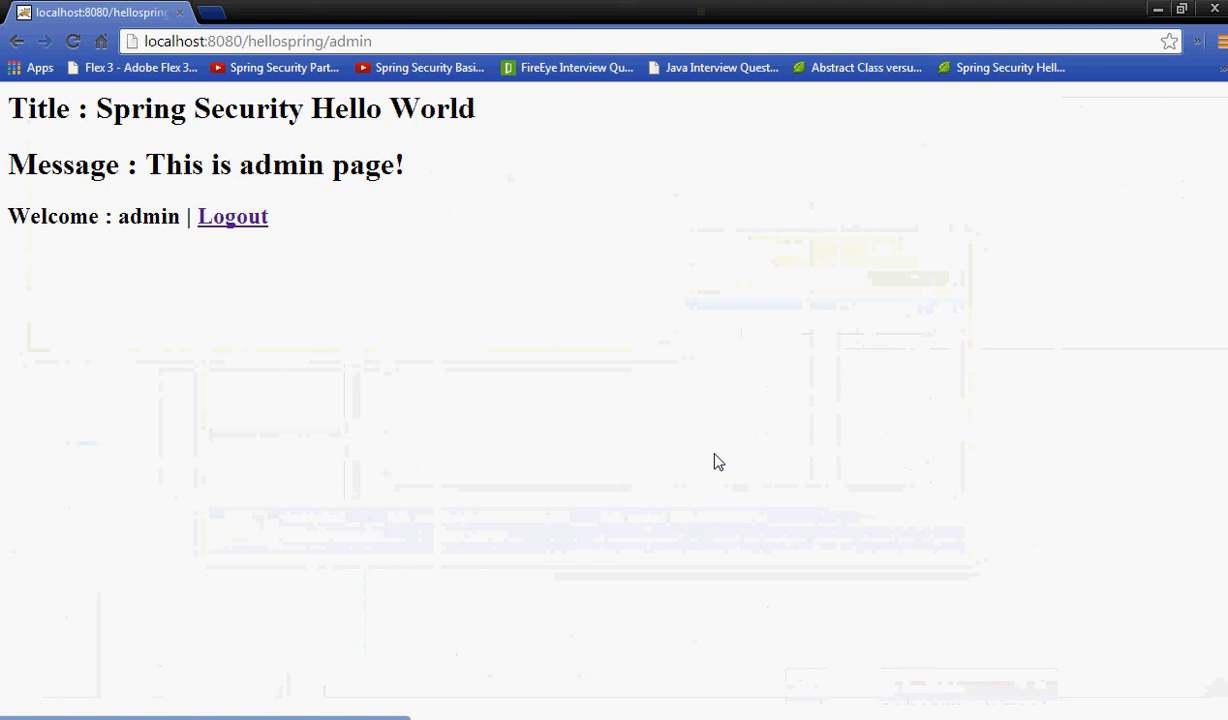